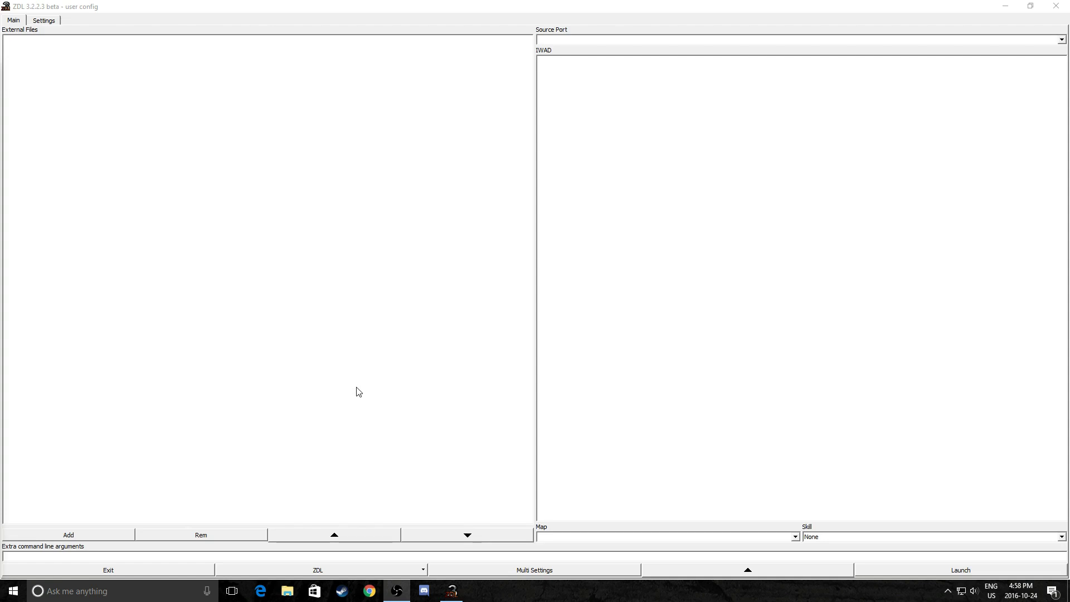
mouse_move(404, 343)
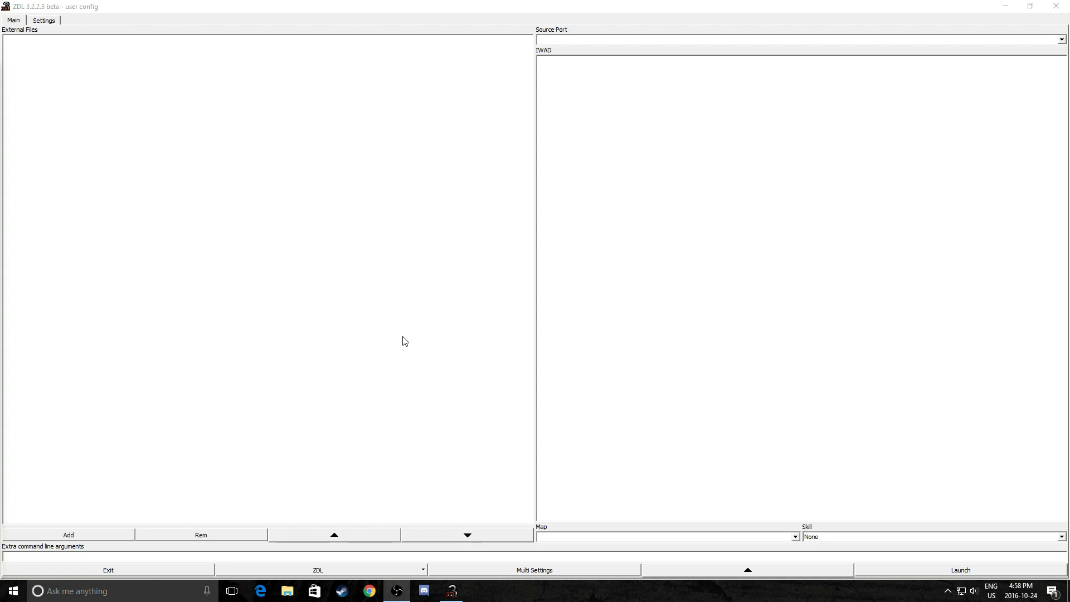
mouse_move(258, 143)
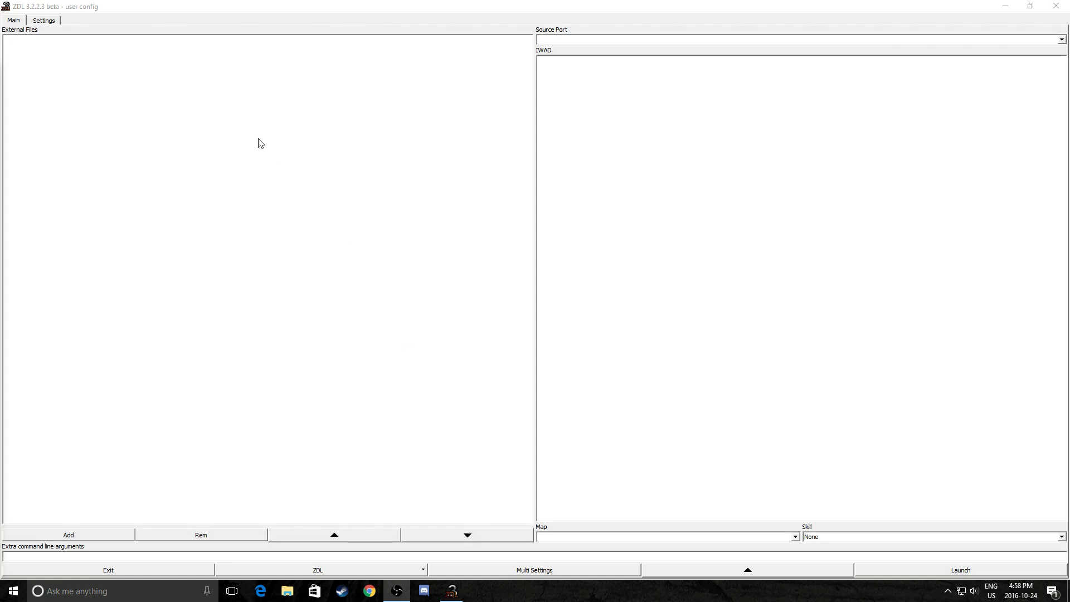
- Show the ZDL settings page with its empty source ports and IWADs lists
click(44, 20)
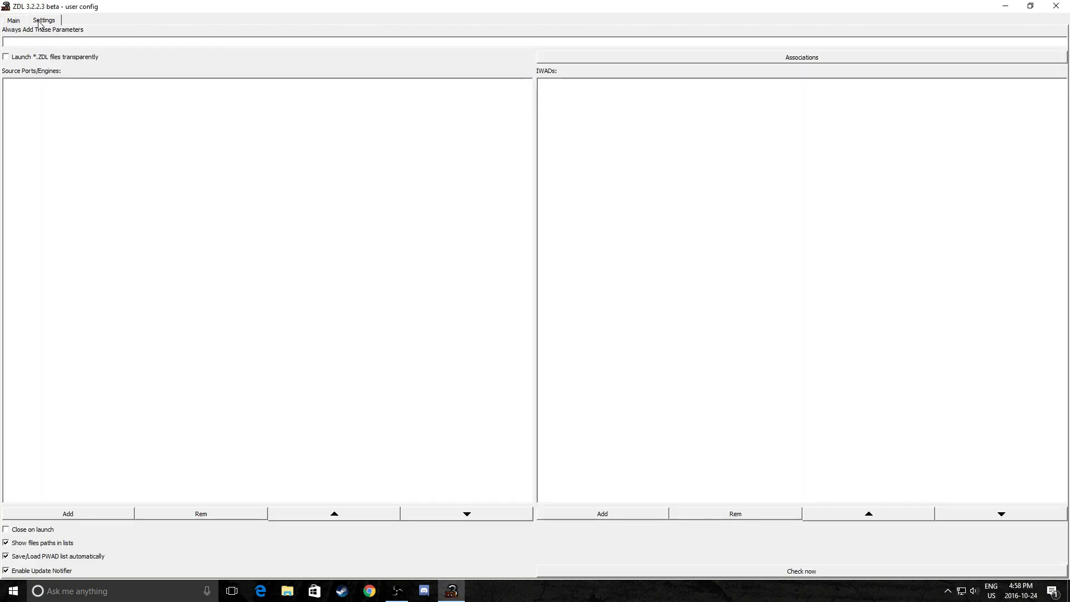
mouse_move(126, 257)
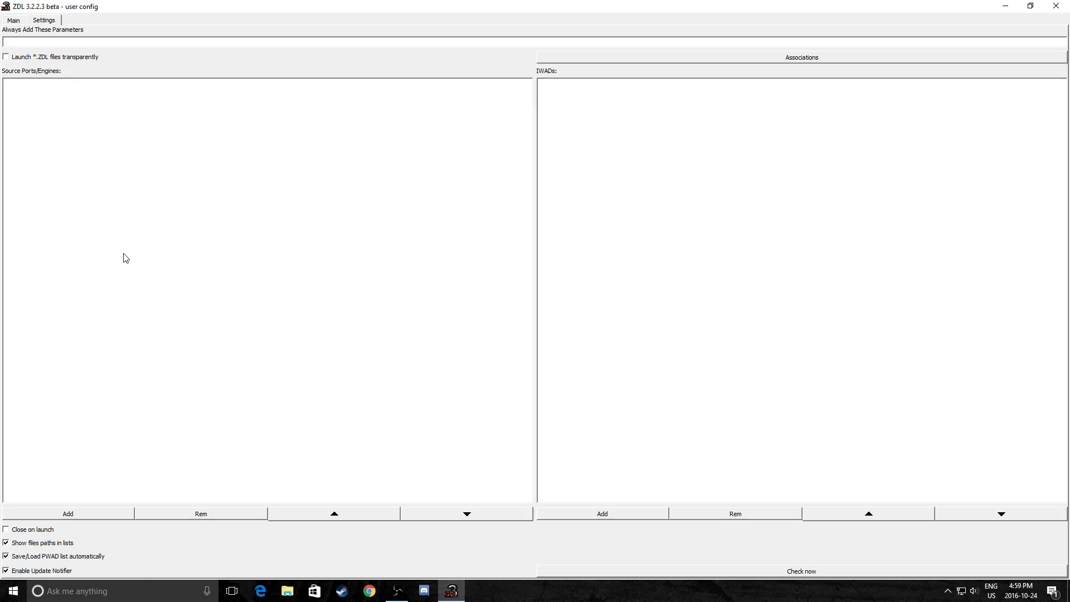
mouse_move(104, 528)
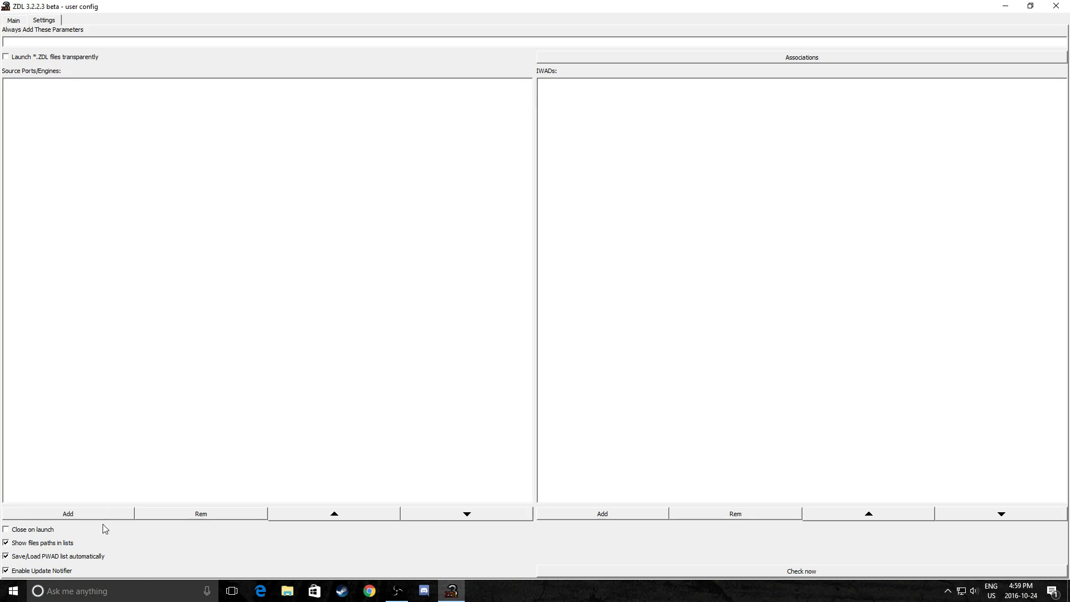
- Add a source port, browsing into the ZDoom File folder for zdoom.exe
click(67, 513)
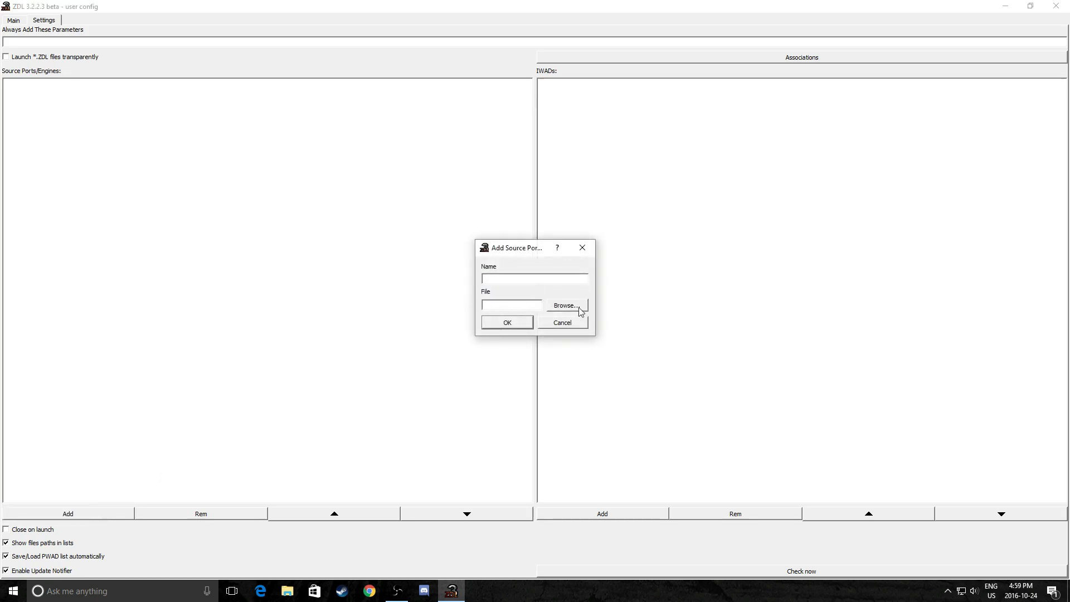
click(564, 306)
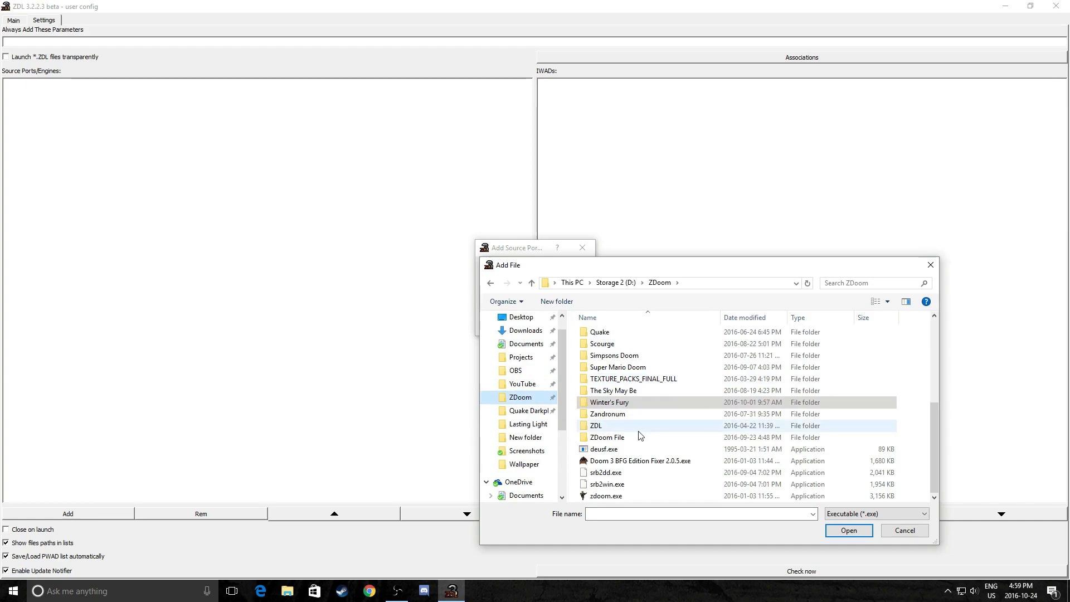
scroll(up, 3)
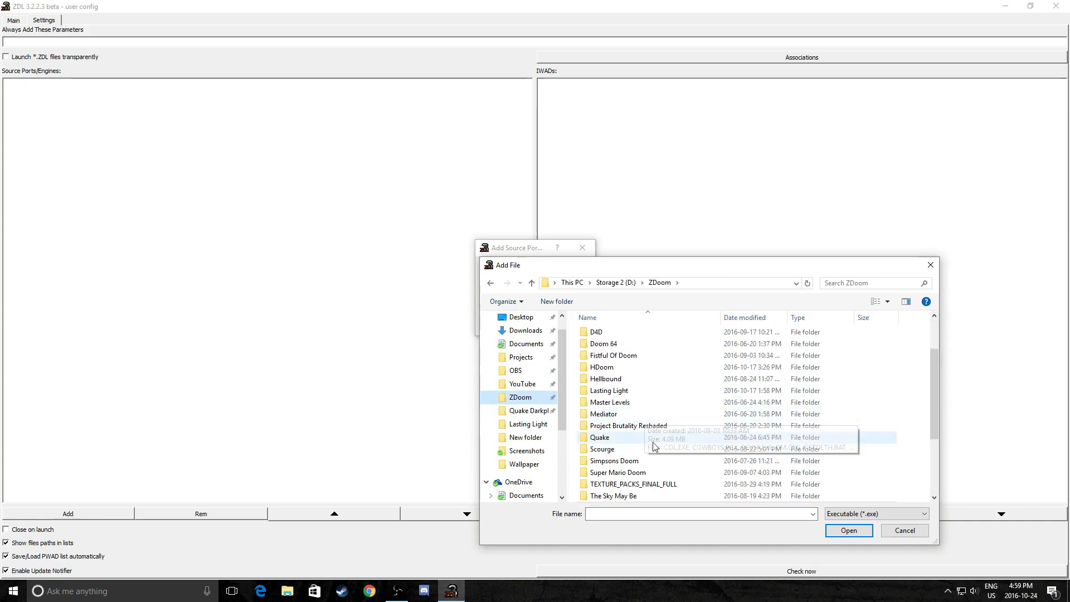
scroll(down, 3)
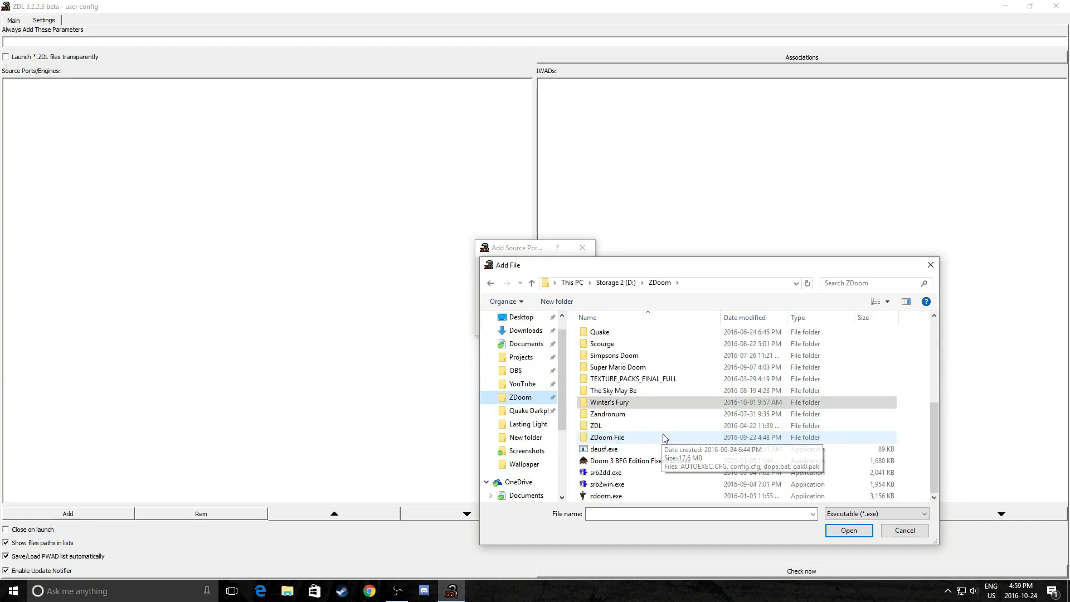
double_click(608, 437)
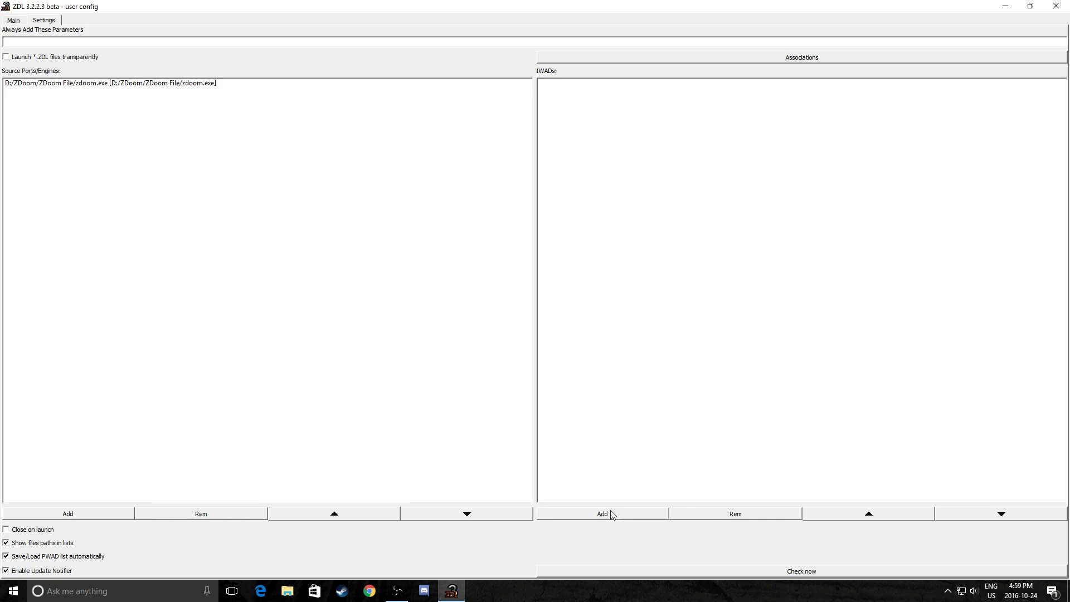
- Register DOOM2.WAD from the ZDoom folder as an IWAD
click(602, 513)
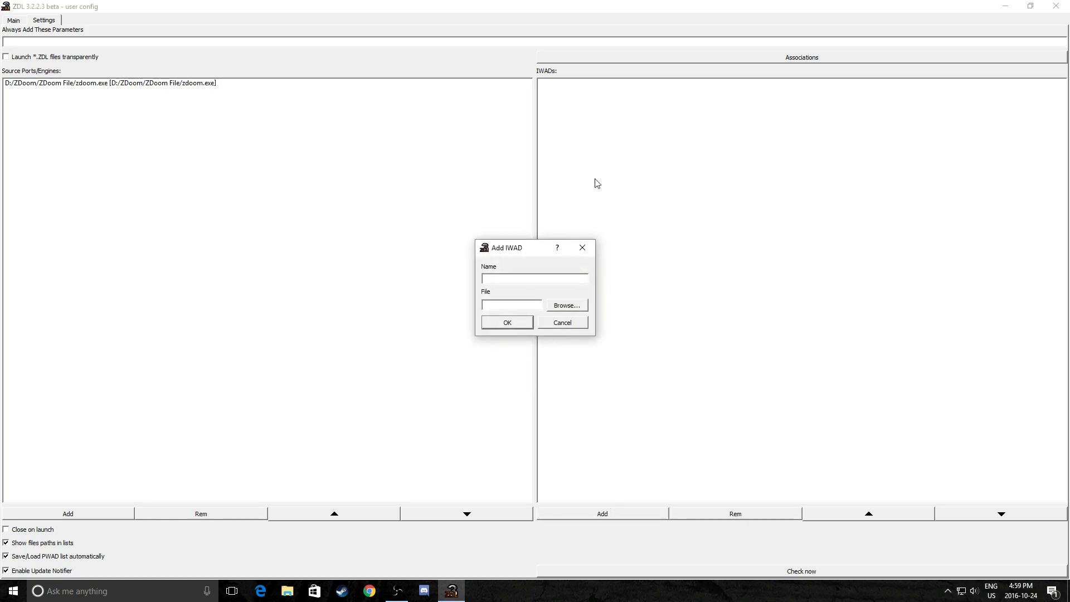
click(566, 306)
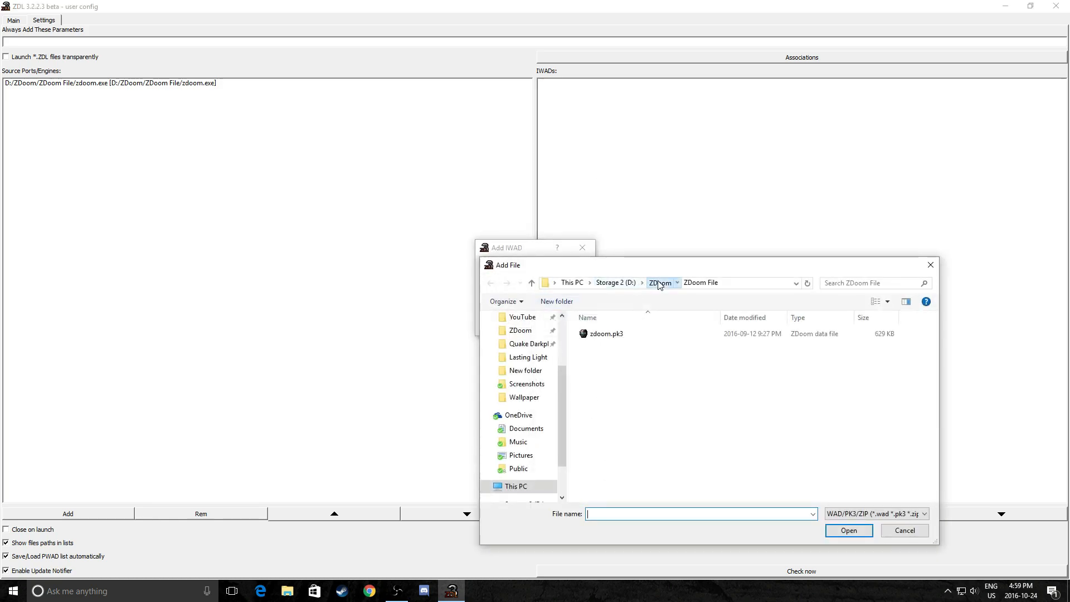
click(659, 282)
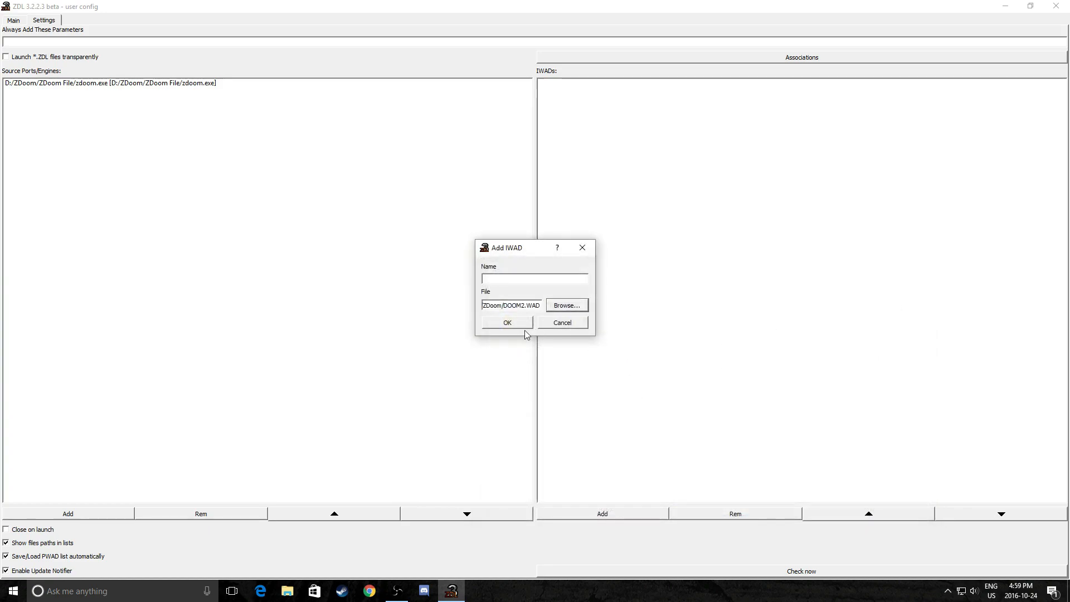
click(506, 322)
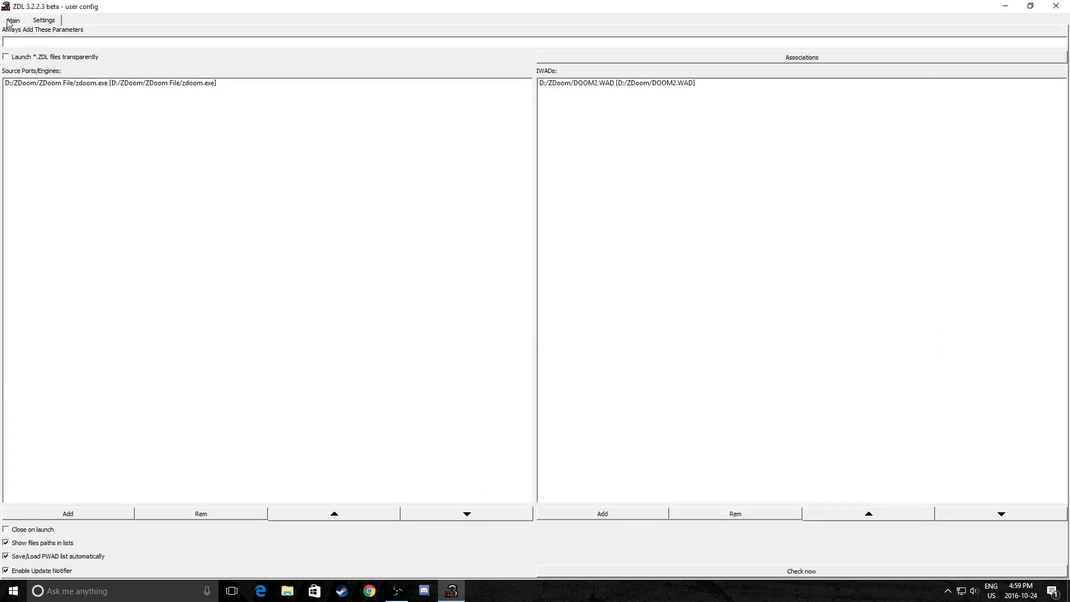
- On the main page, add 1993.WAD as an external file
click(12, 20)
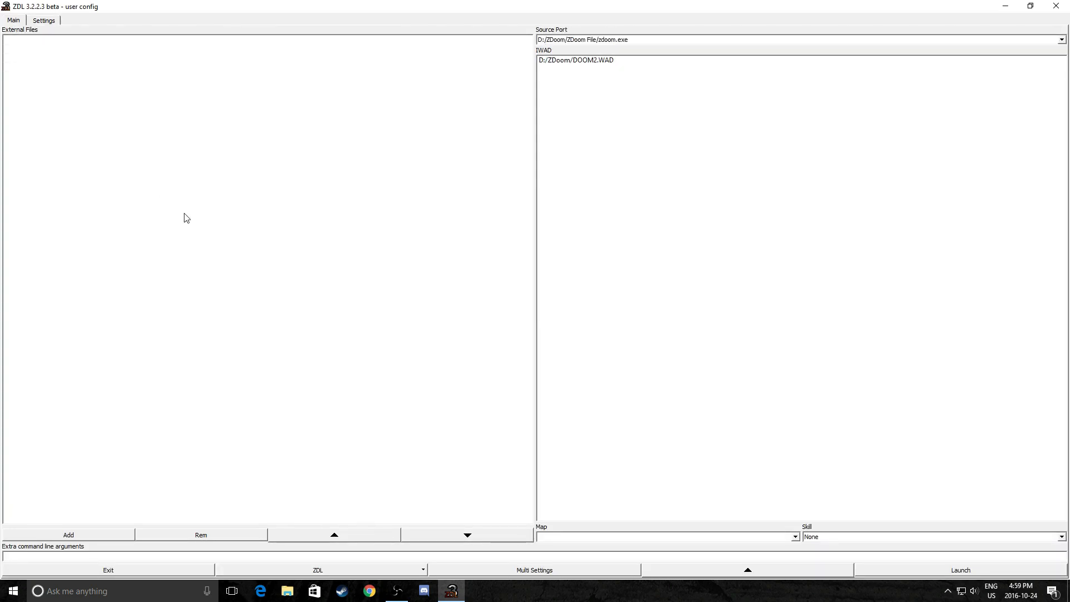
click(68, 534)
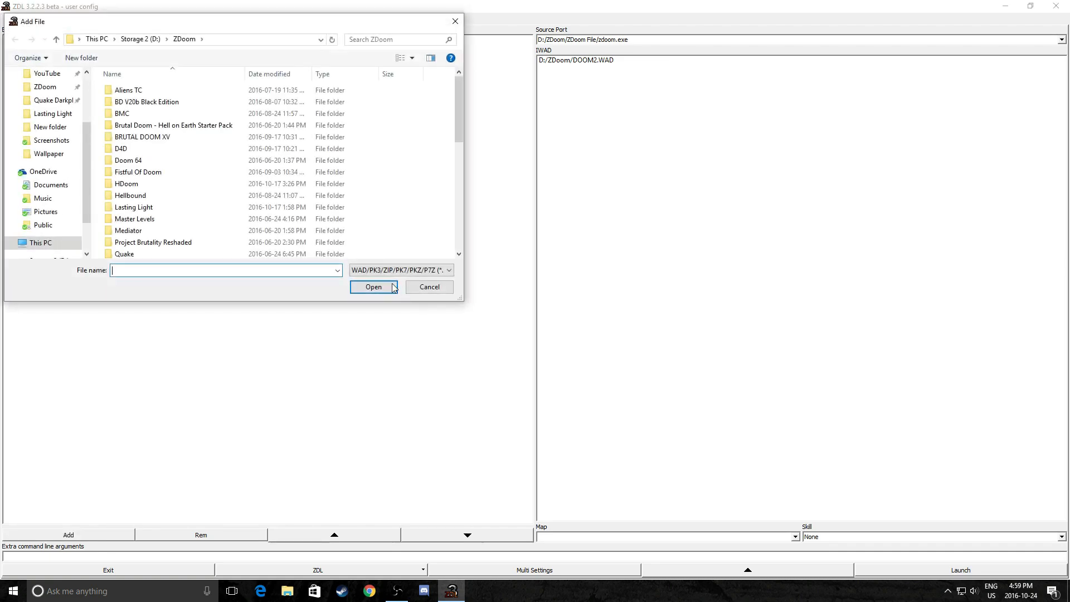
scroll(down, 3)
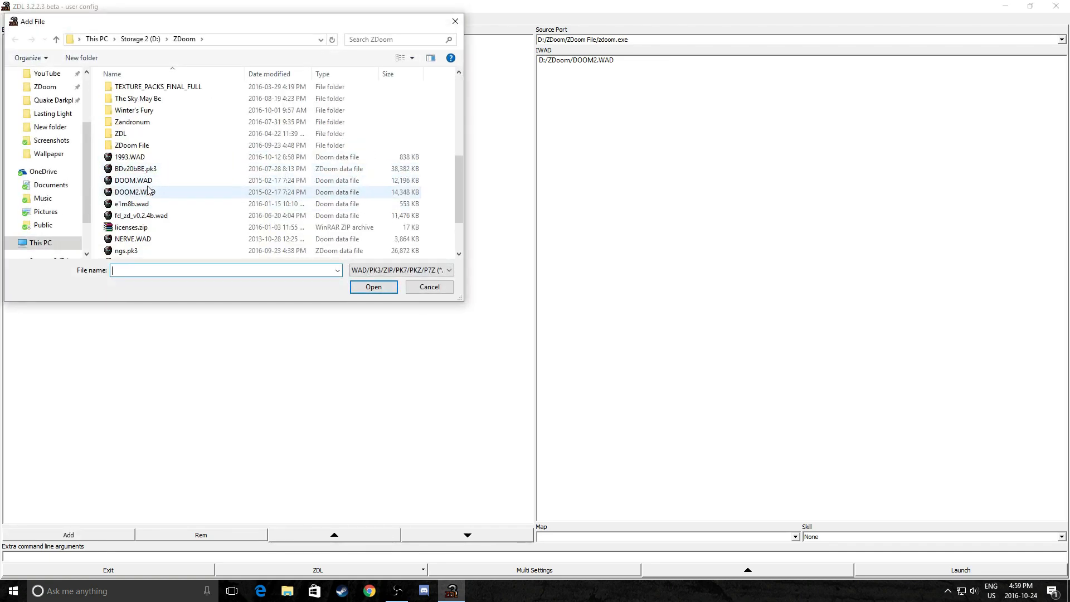
scroll(down, 3)
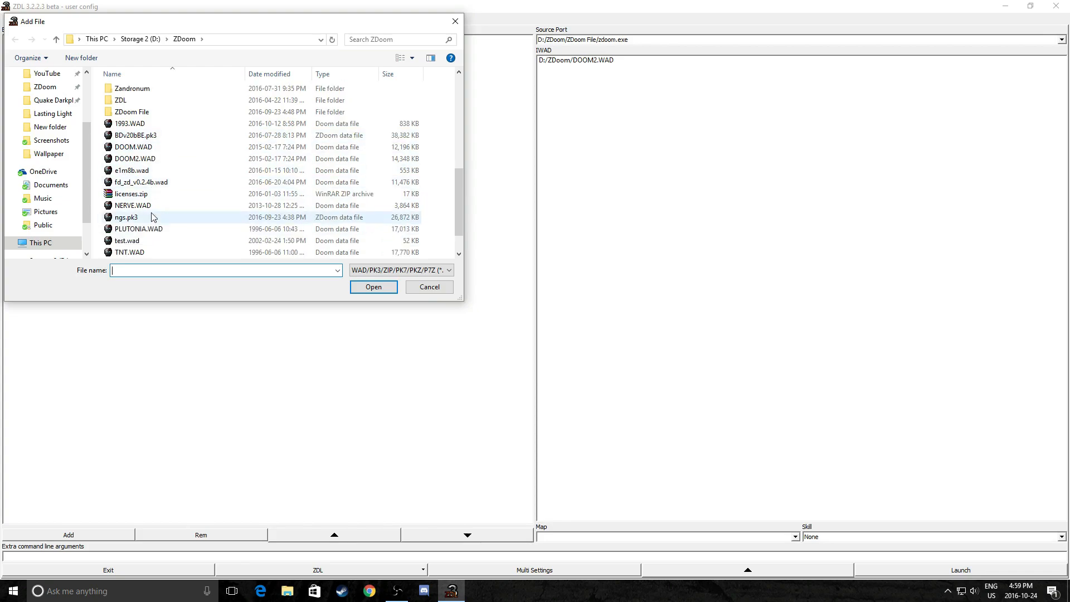
mouse_move(136, 172)
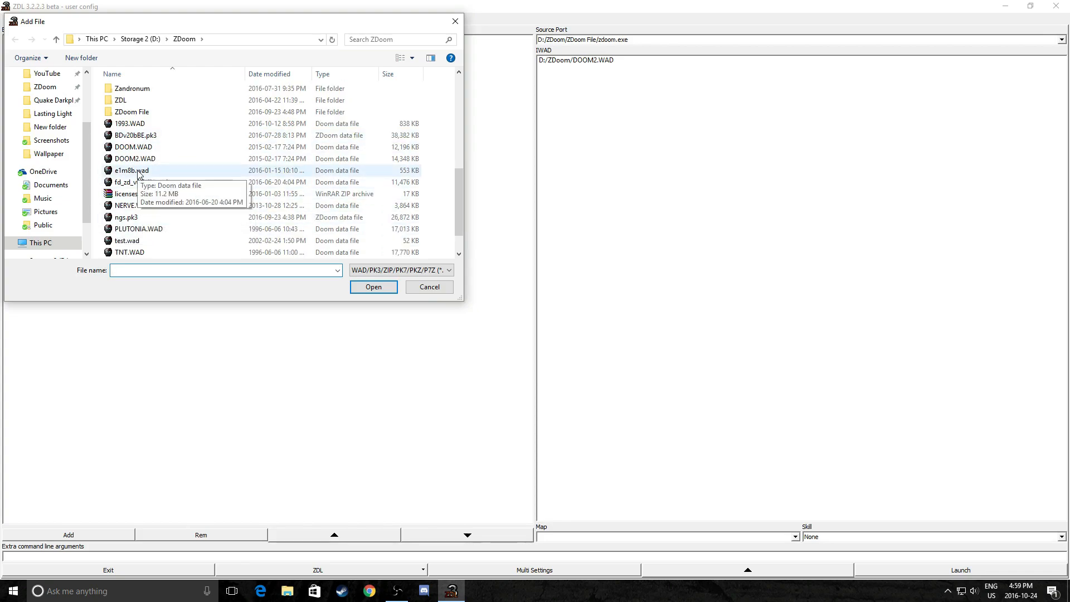
mouse_move(138, 228)
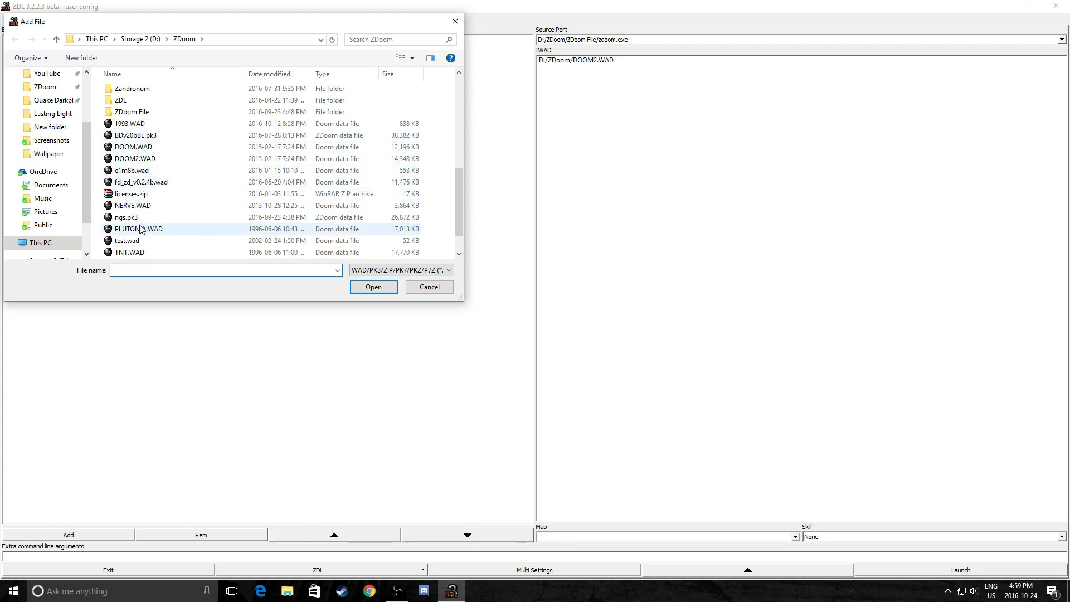
click(372, 287)
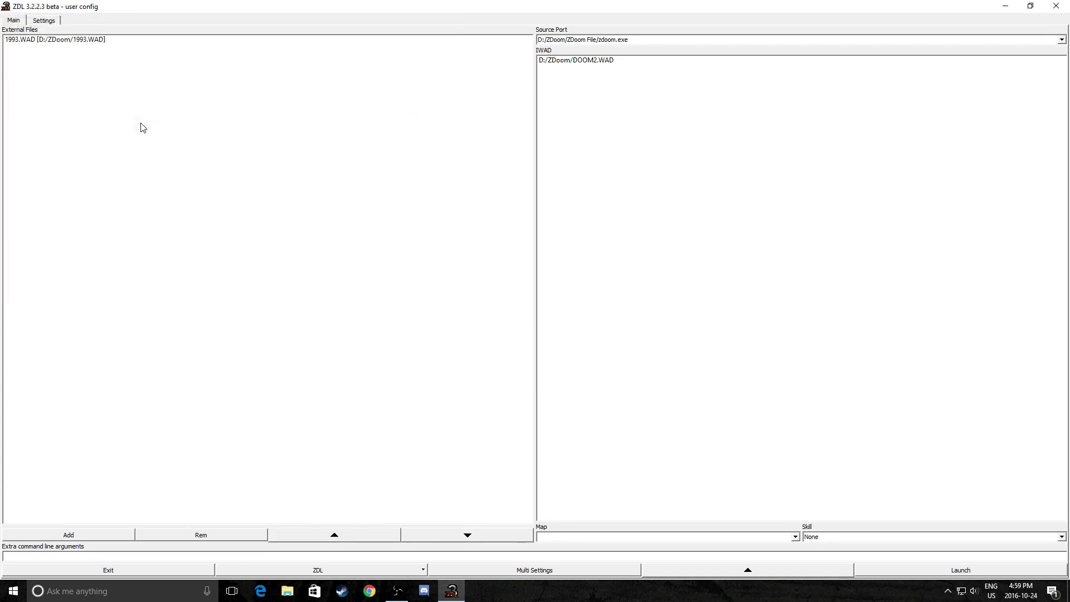
mouse_move(459, 318)
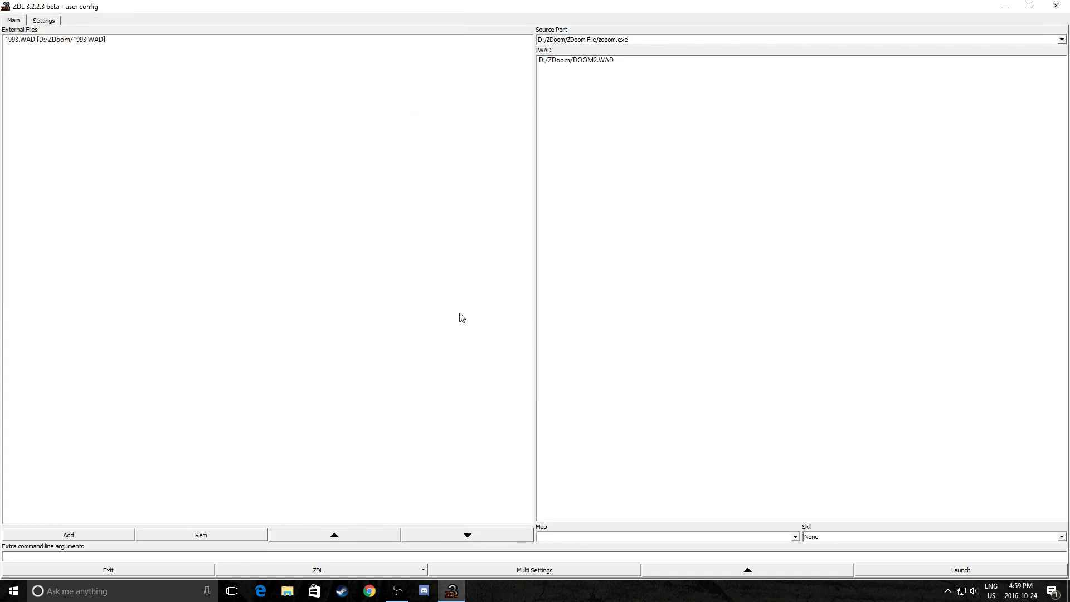
mouse_move(399, 297)
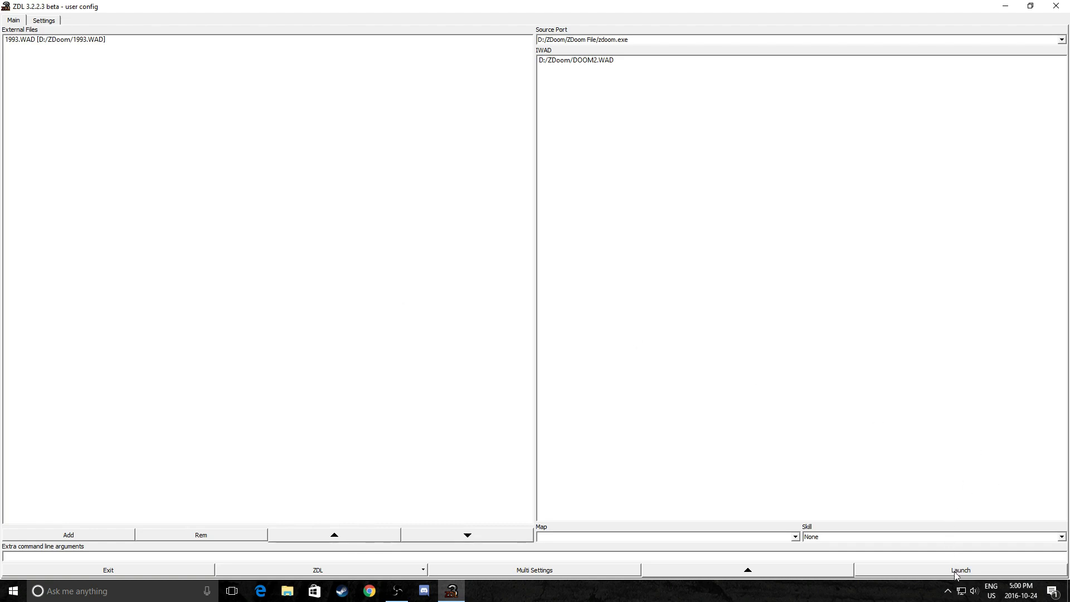
- Launch the game on DOOM2.WAD with 1993.WAD loaded
click(960, 569)
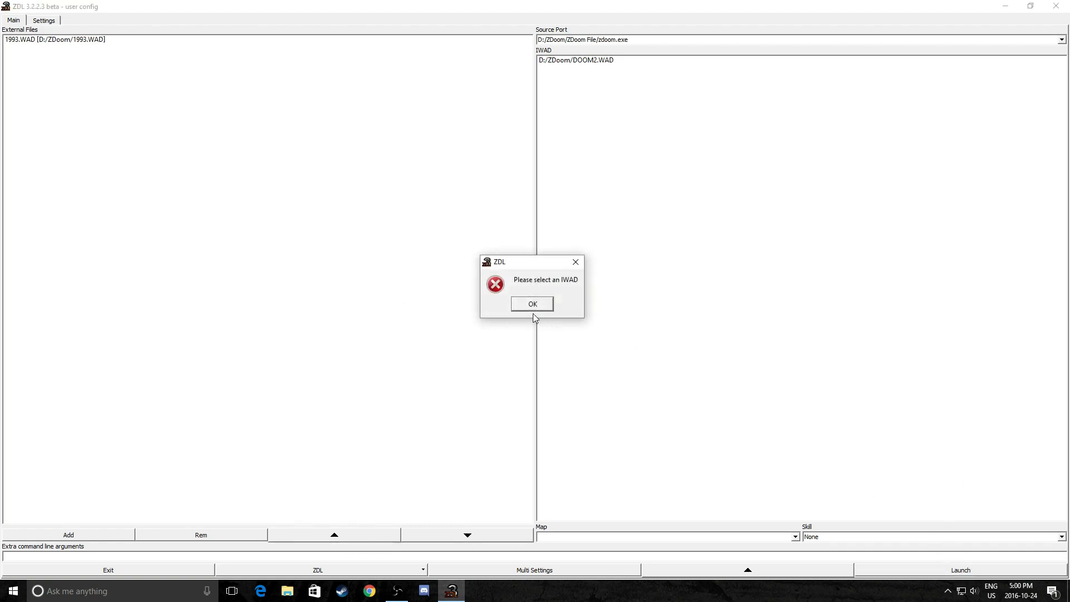
click(532, 303)
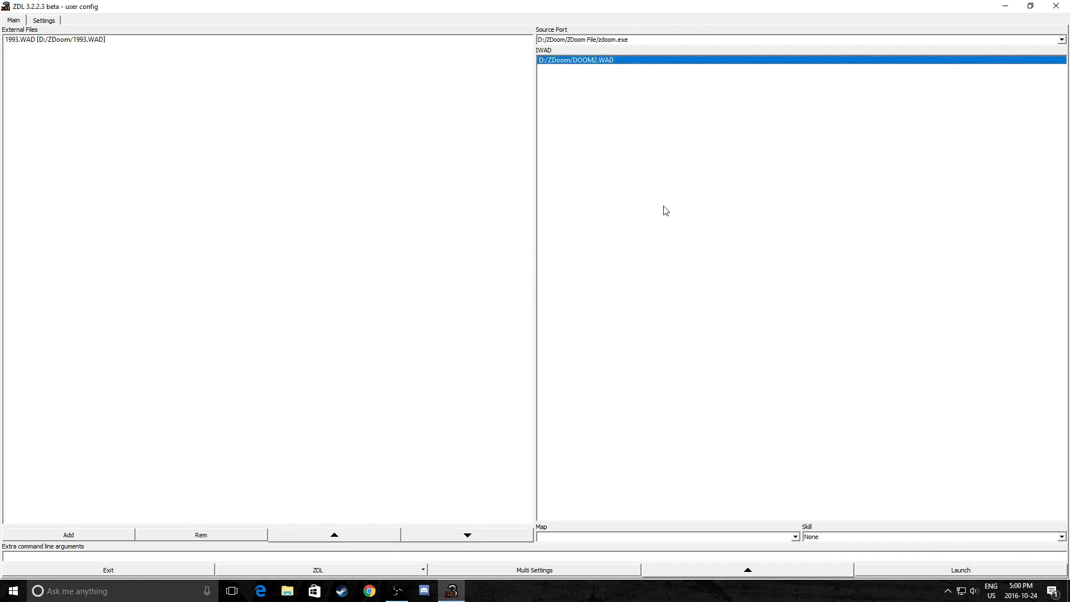
click(960, 570)
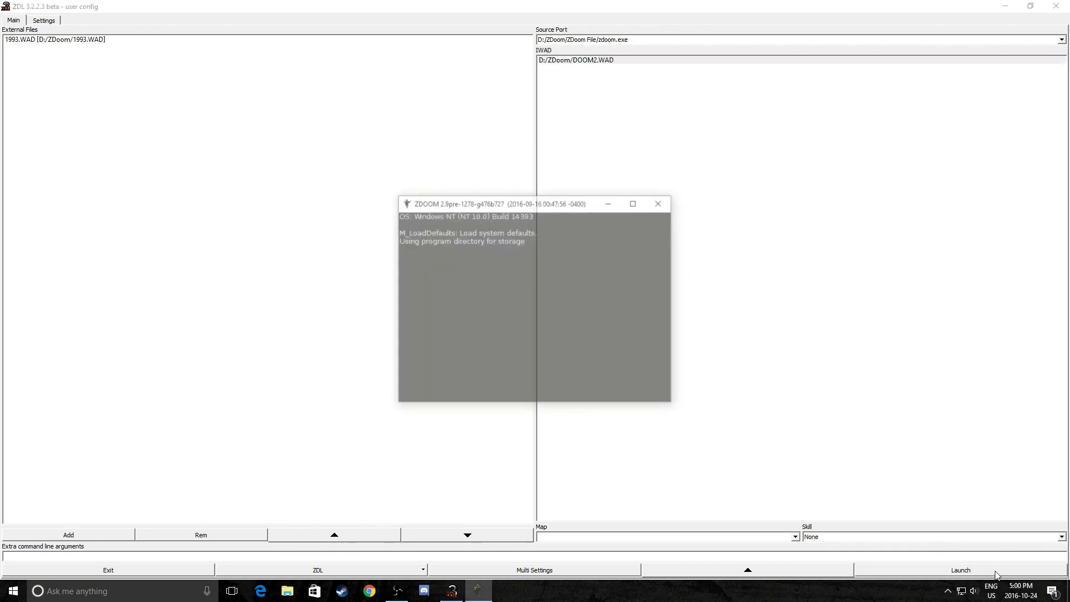
click(960, 569)
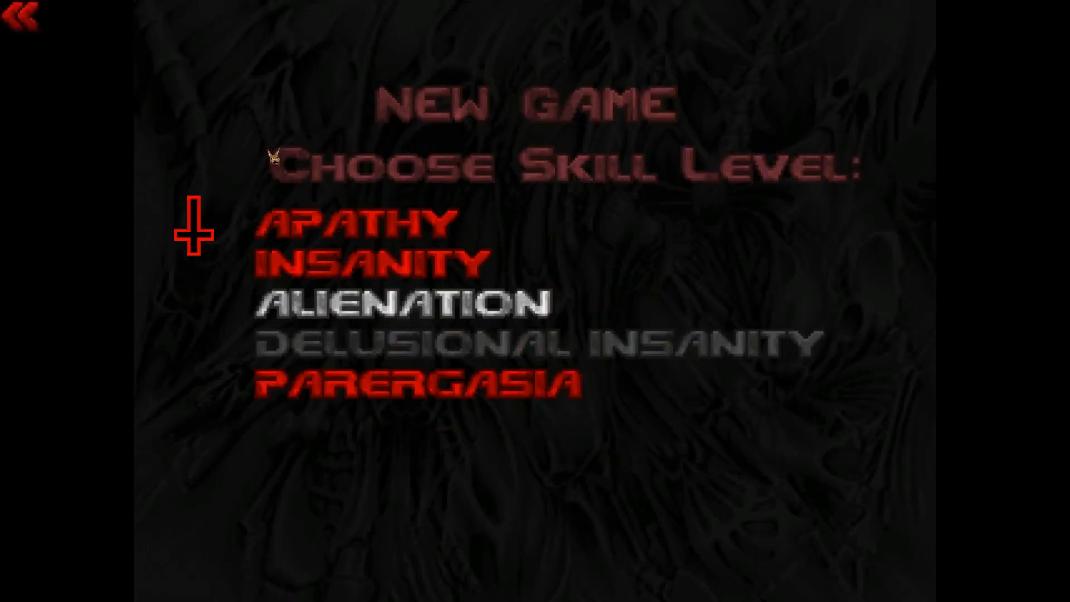
- Start a new game in the 1993.WAD level, then quit back to the launcher
click(411, 303)
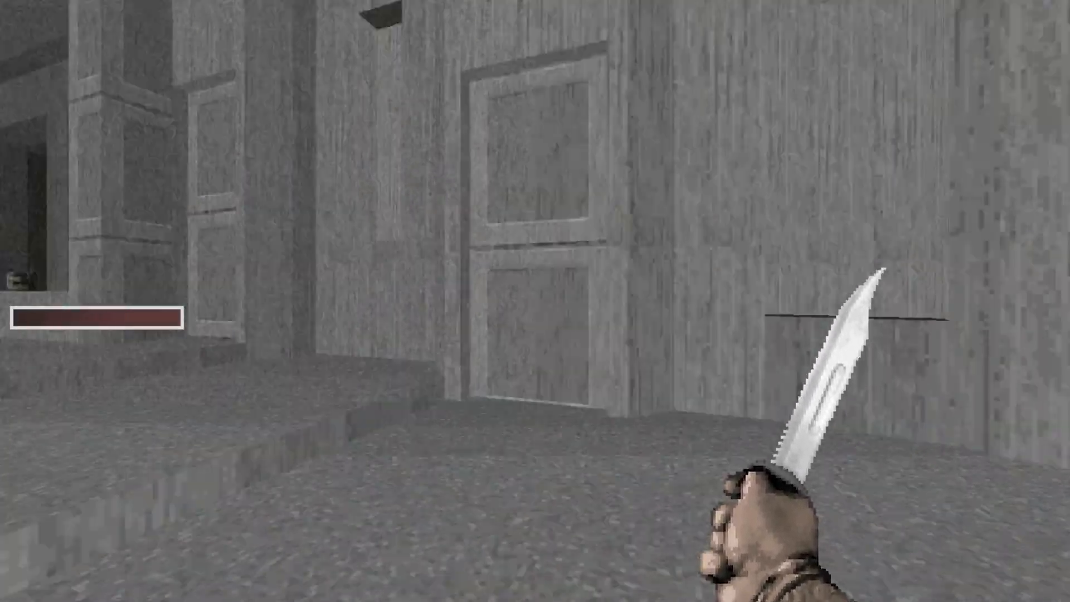
key(w)
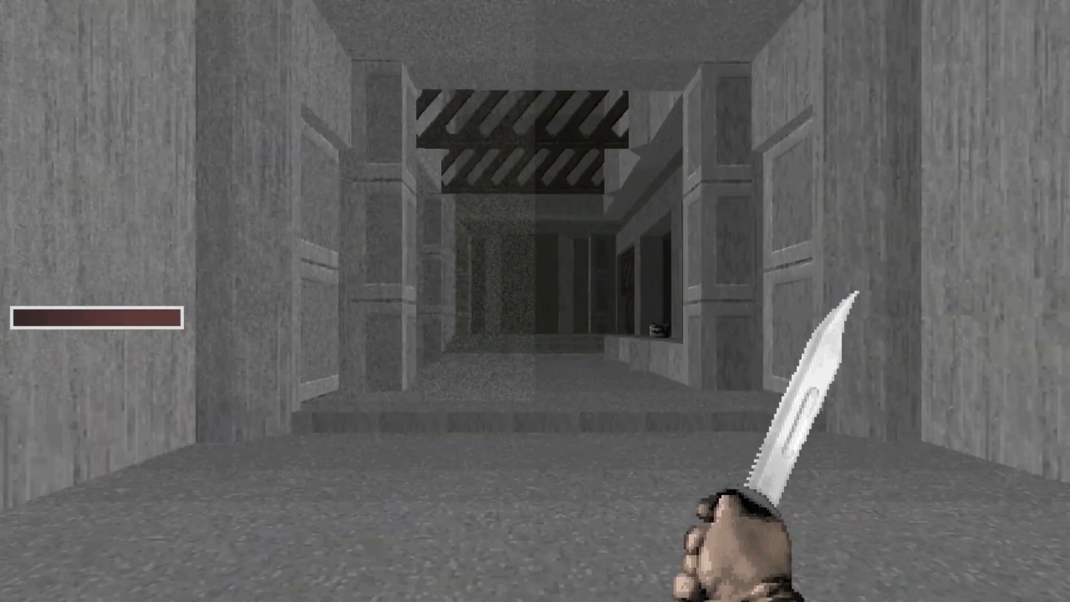
key(W)
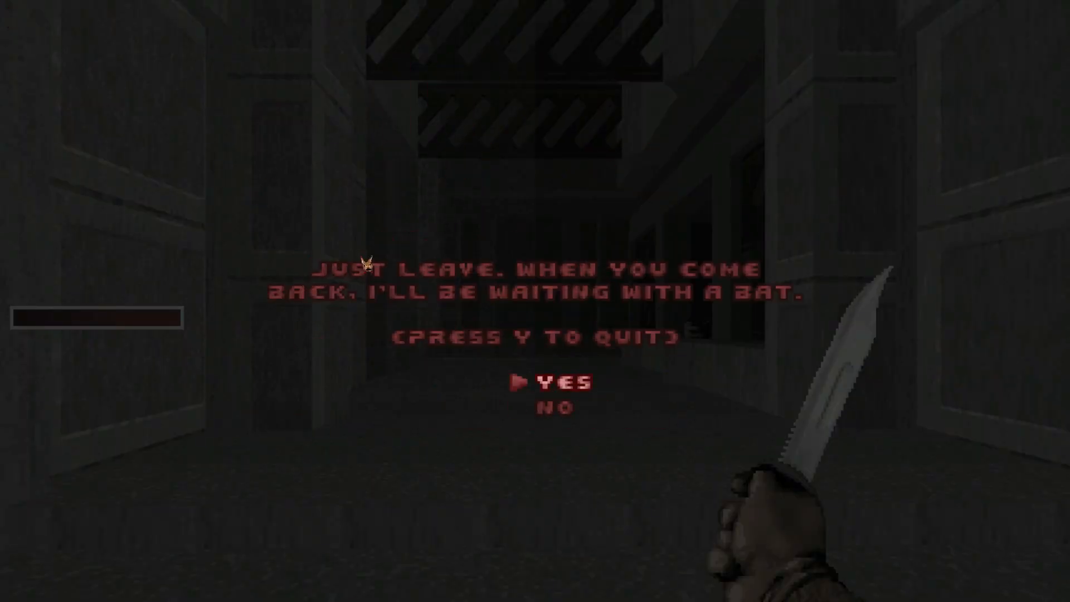
key(y)
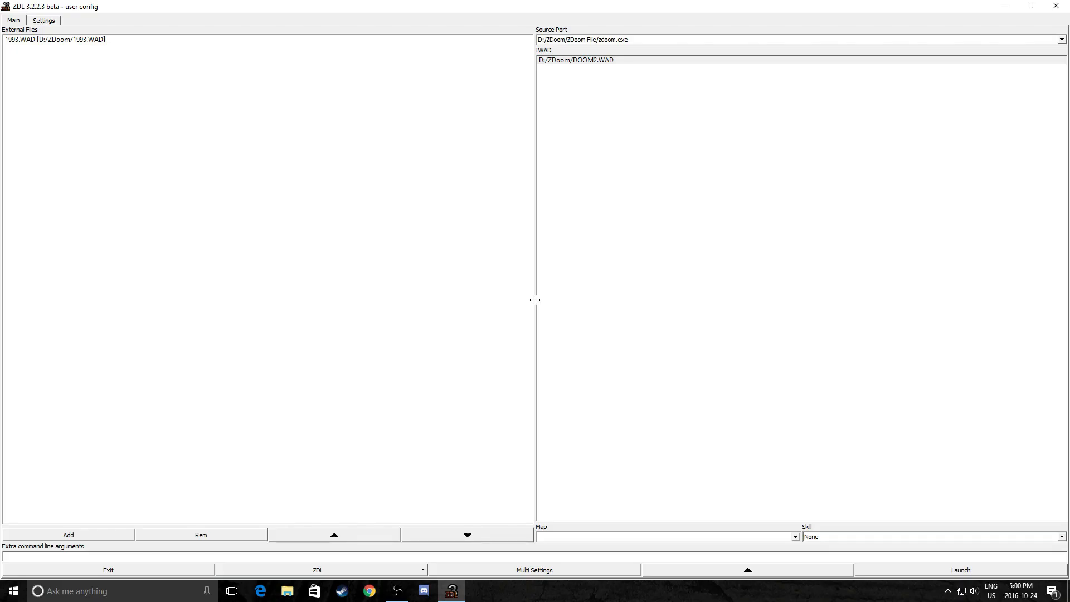
mouse_move(291, 136)
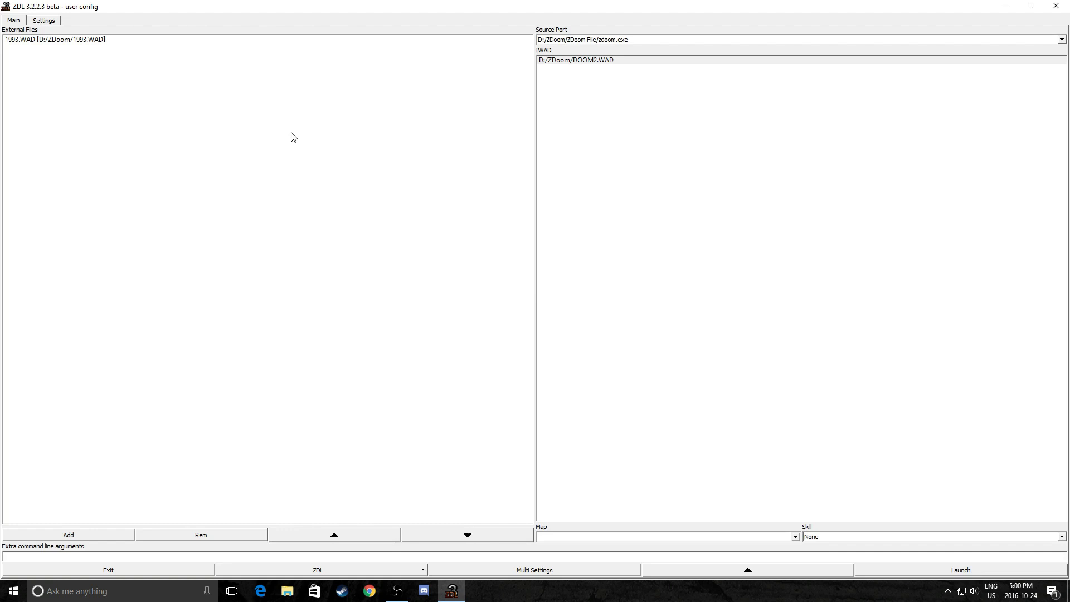
- Replace 1993.WAD with e1m8b.wad in the external files list
click(54, 39)
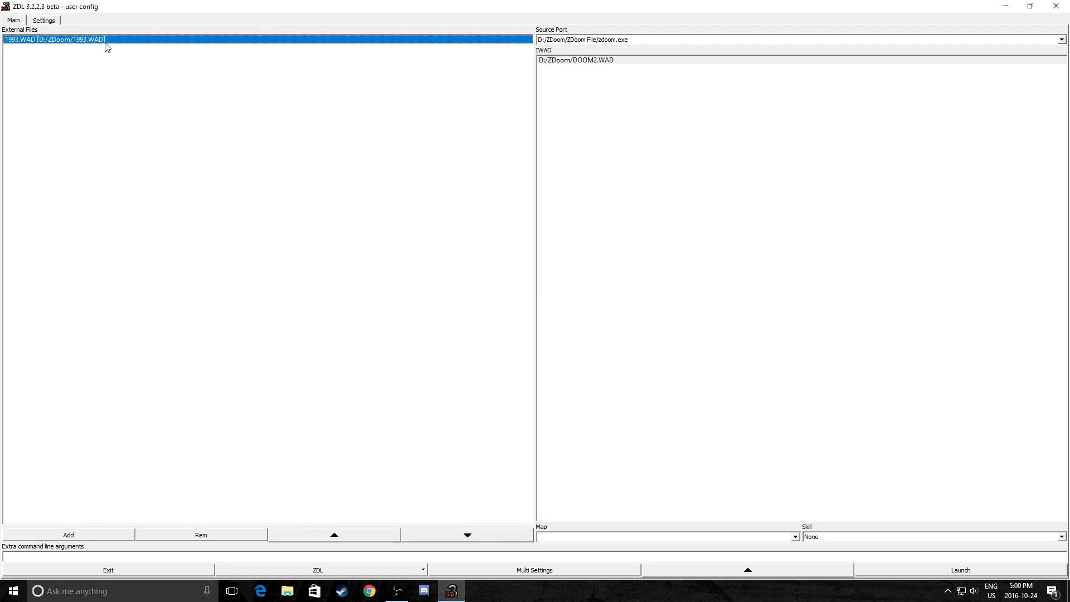
click(201, 534)
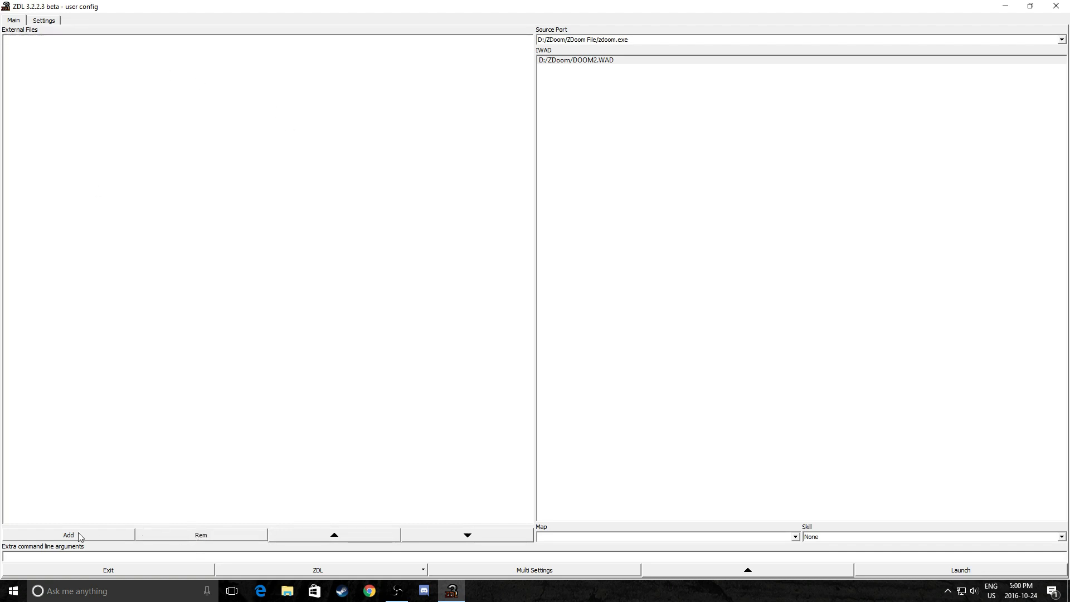
click(68, 534)
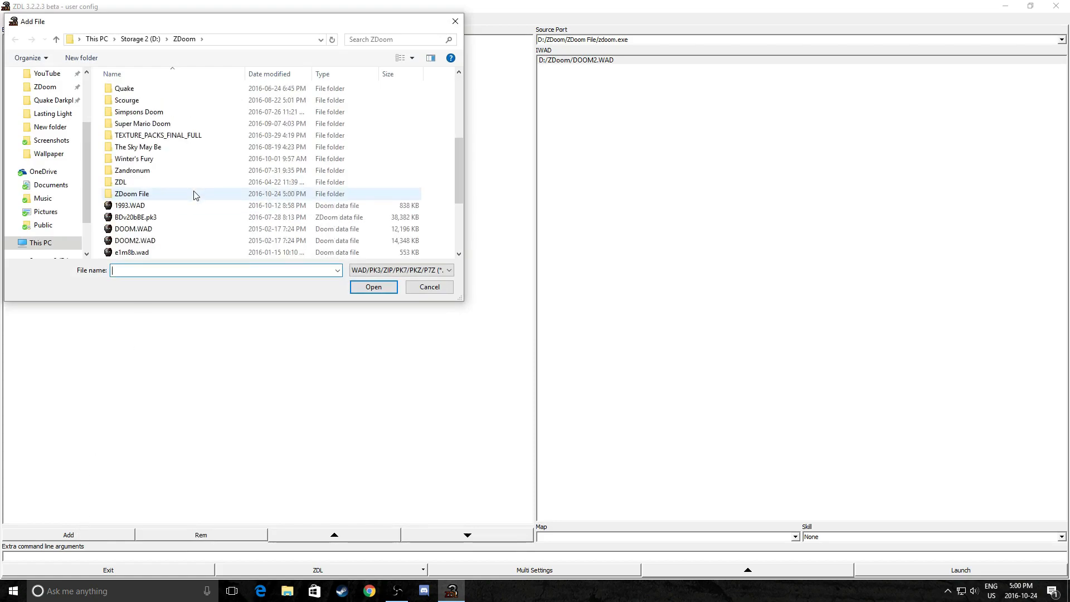
scroll(down, 3)
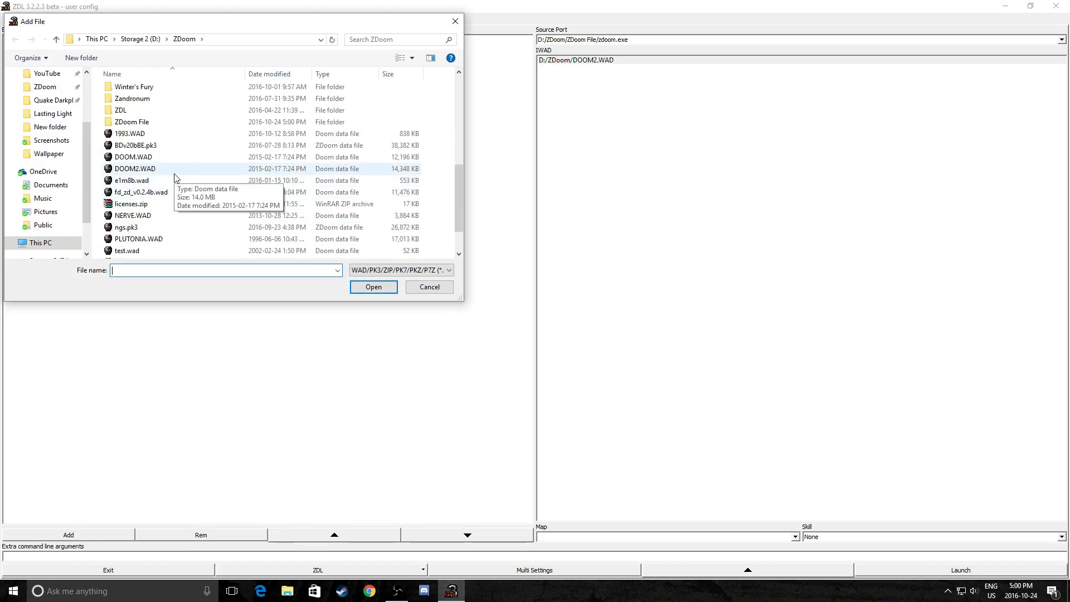
click(131, 180)
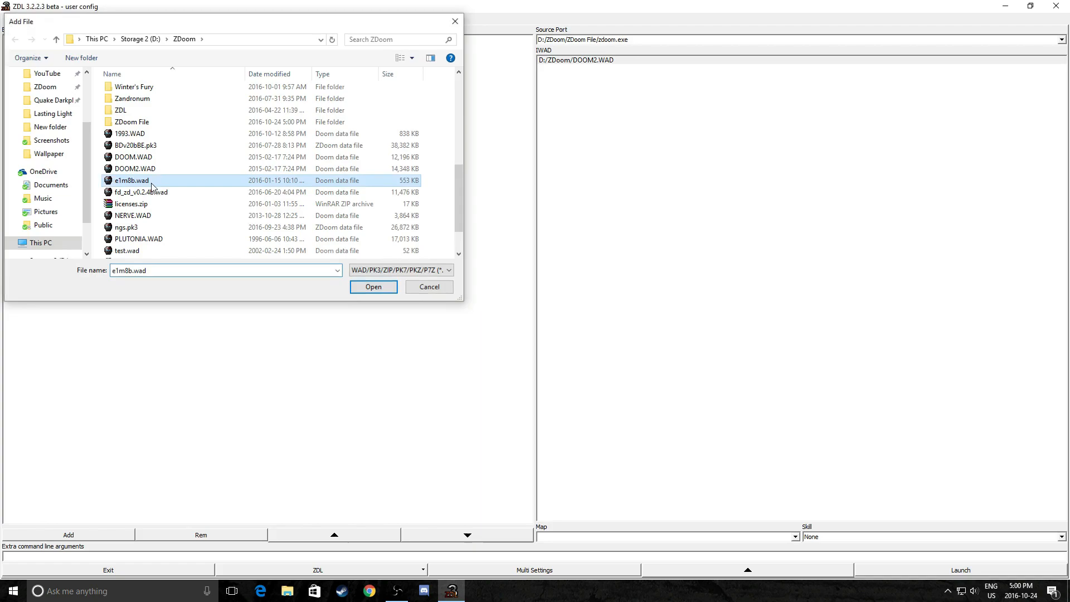
click(373, 287)
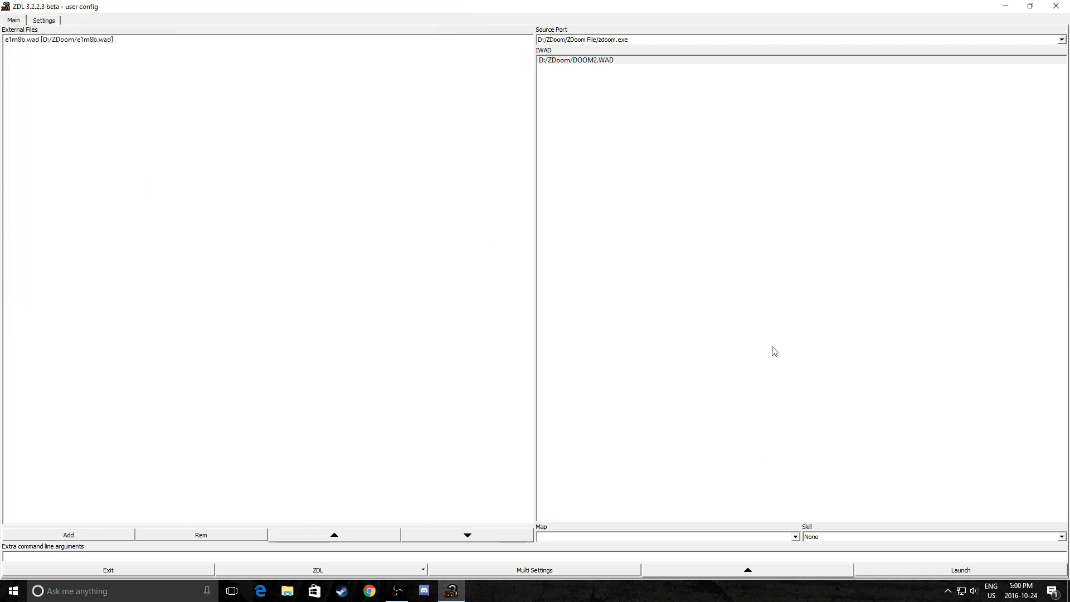
- Register DOOM.WAD as a second IWAD in settings and return to the main page
click(43, 21)
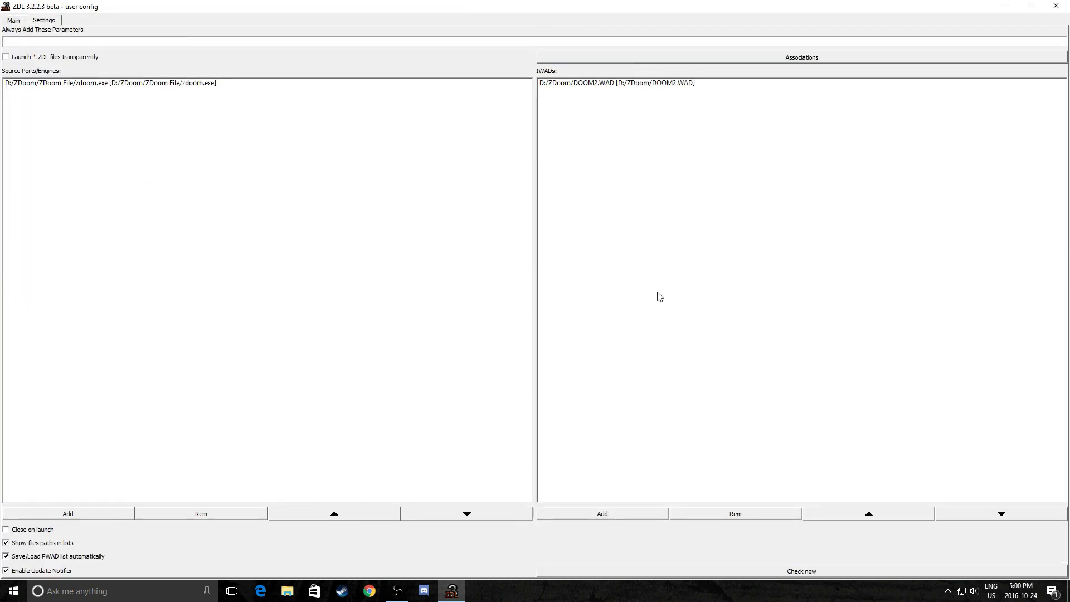
click(601, 513)
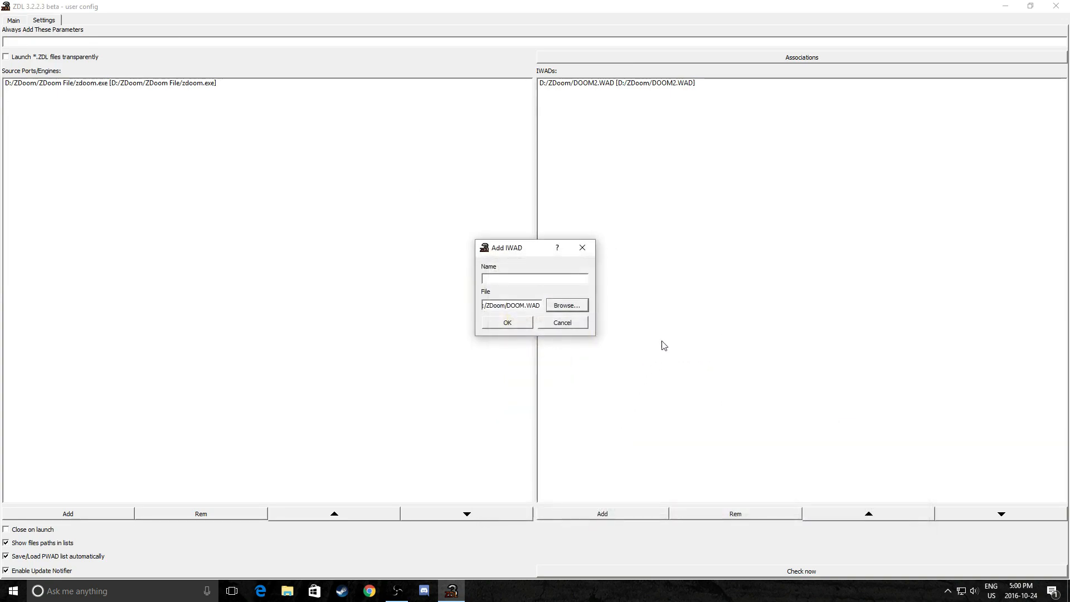
click(507, 322)
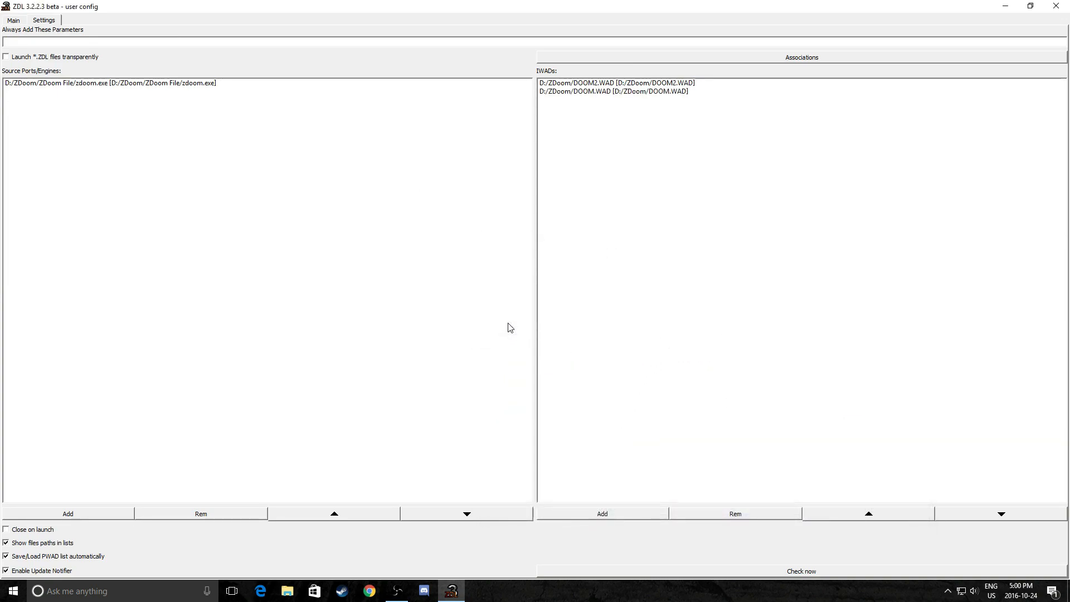
click(13, 21)
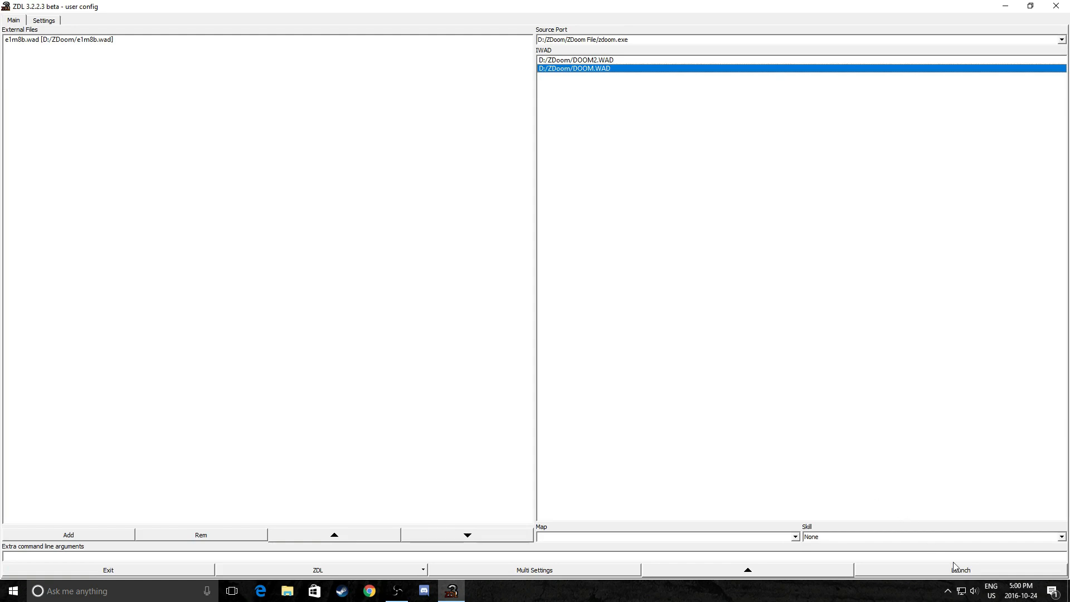
- Launch e1m8b.wad on DOOM.WAD, then quit the game back to the launcher
click(959, 570)
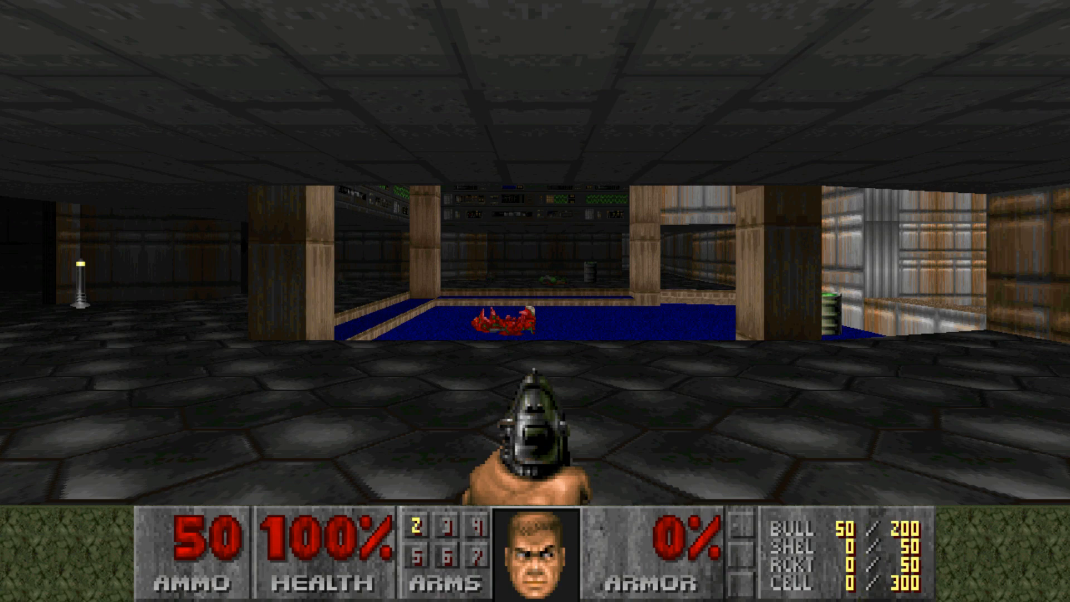
key(Escape)
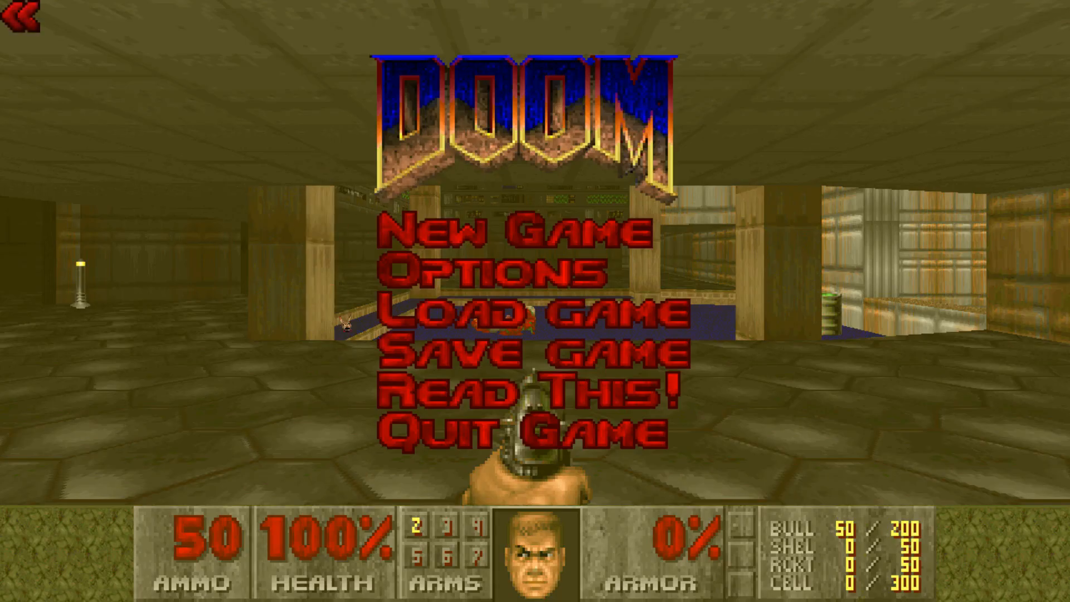
click(518, 433)
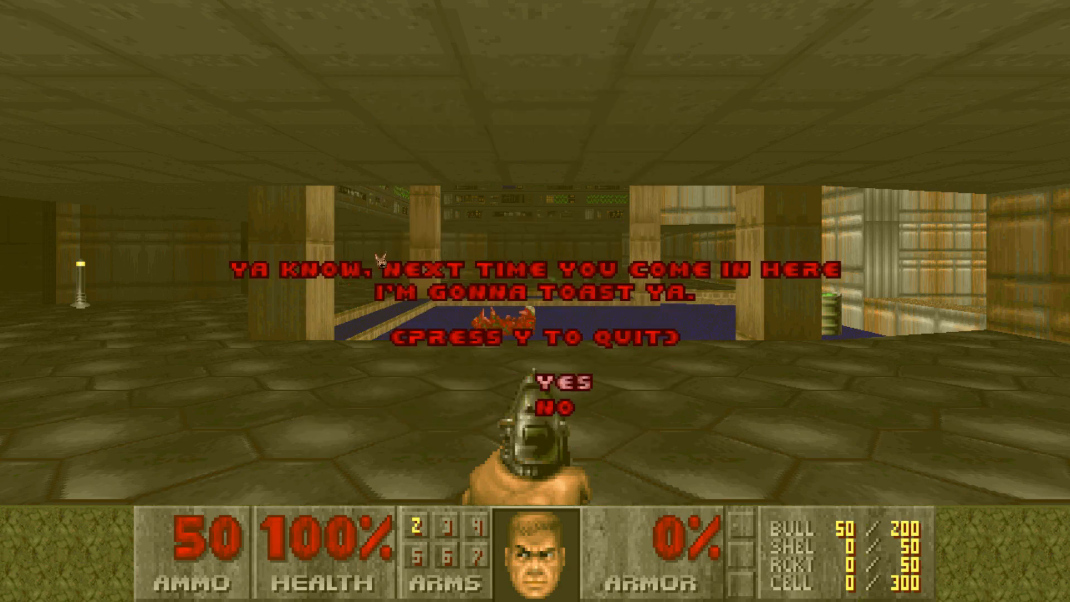
key(y)
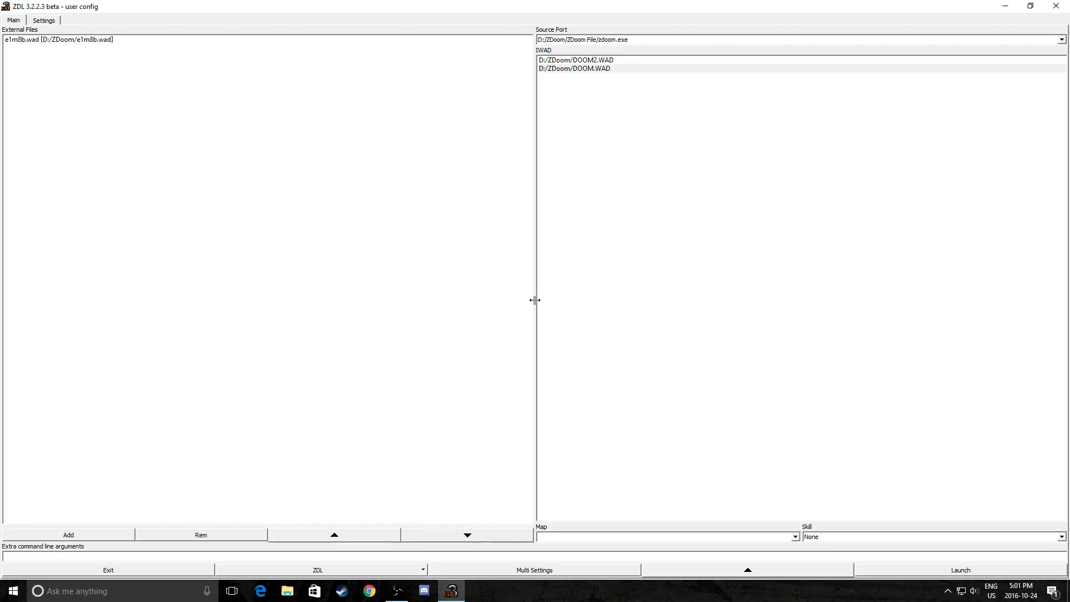
mouse_move(770, 528)
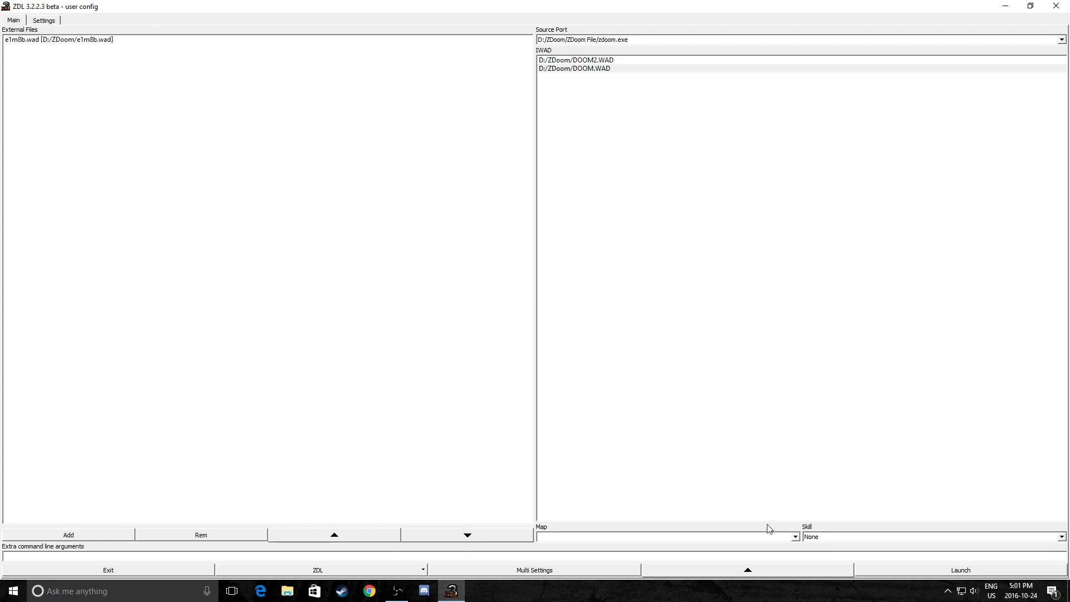
- Set the starting map to E1M8, launch the custom level, and quit back to ZDL
click(794, 536)
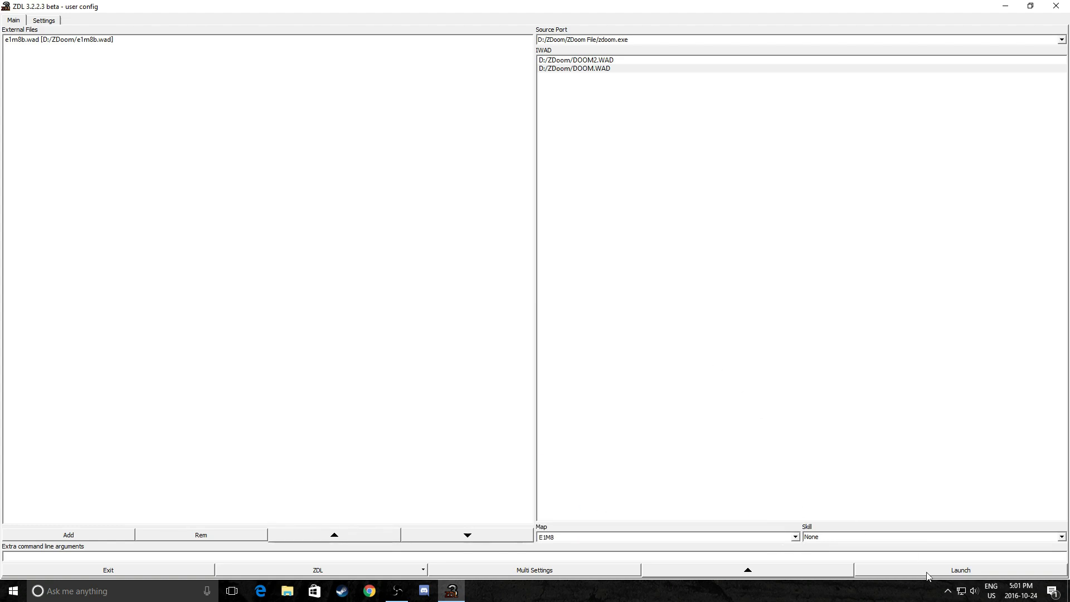
click(960, 570)
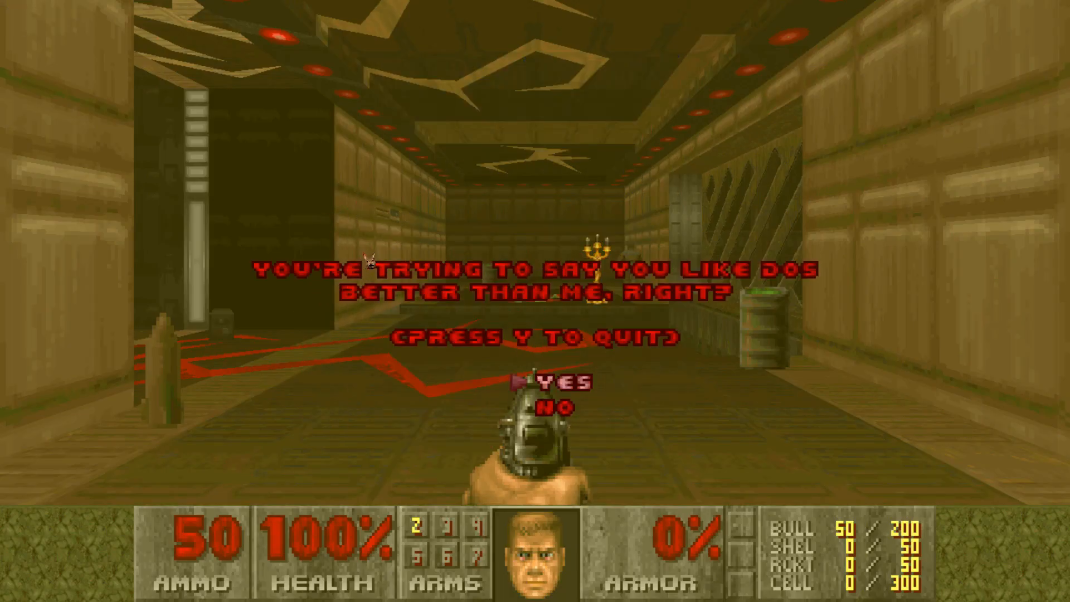
key(y)
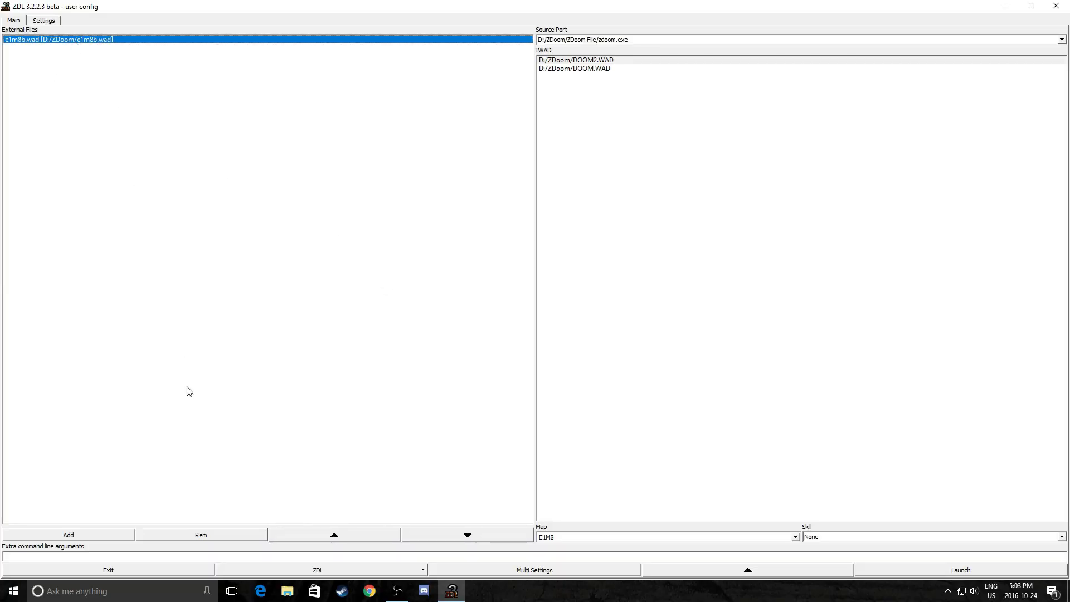
- Add UACLABS.WAD as the external file to load
click(68, 534)
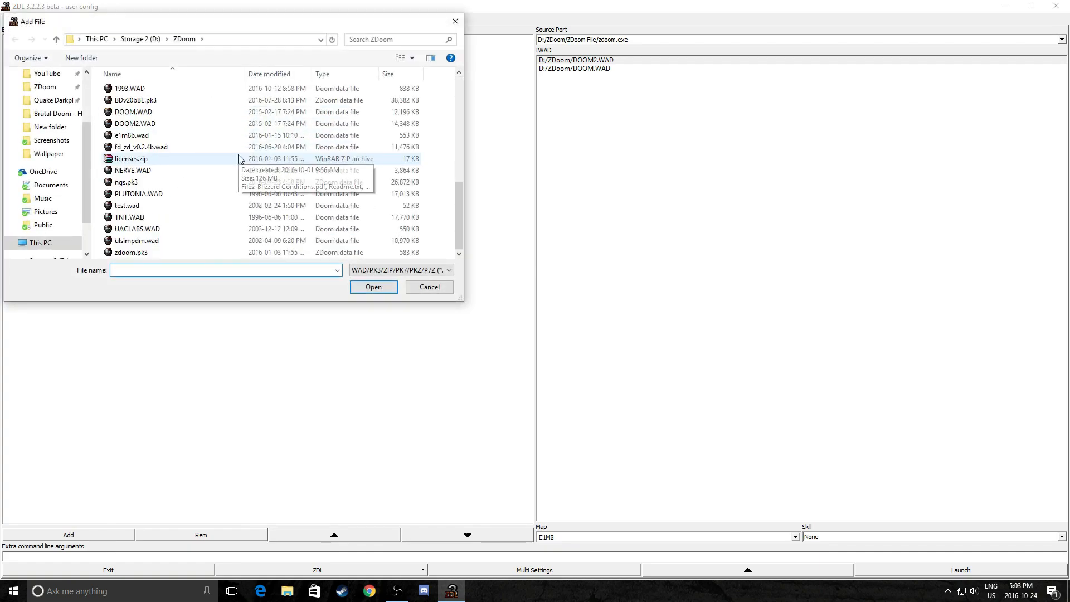
mouse_move(151, 219)
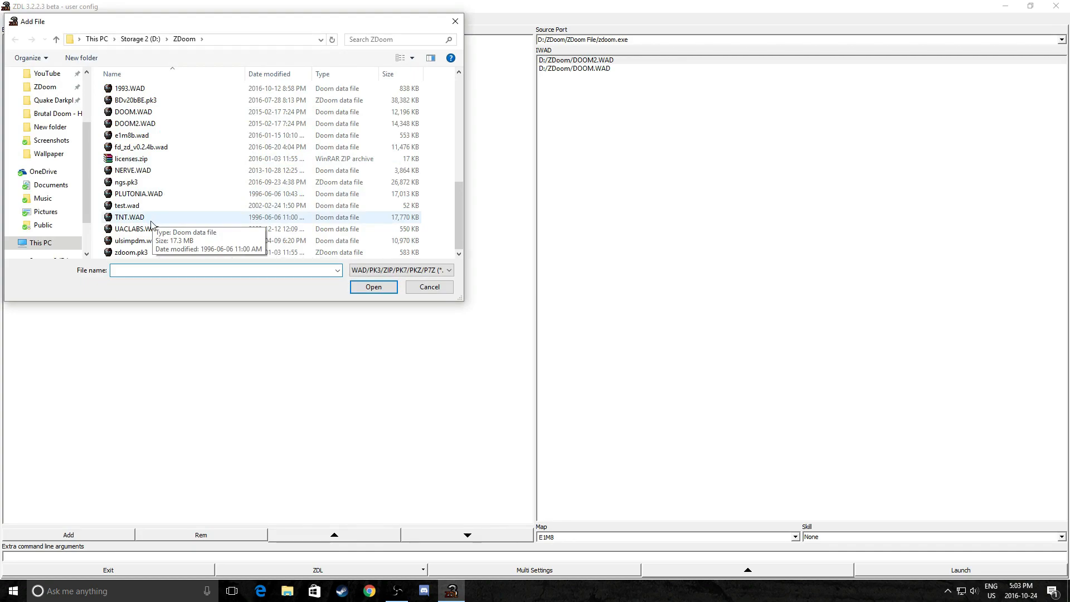
click(136, 228)
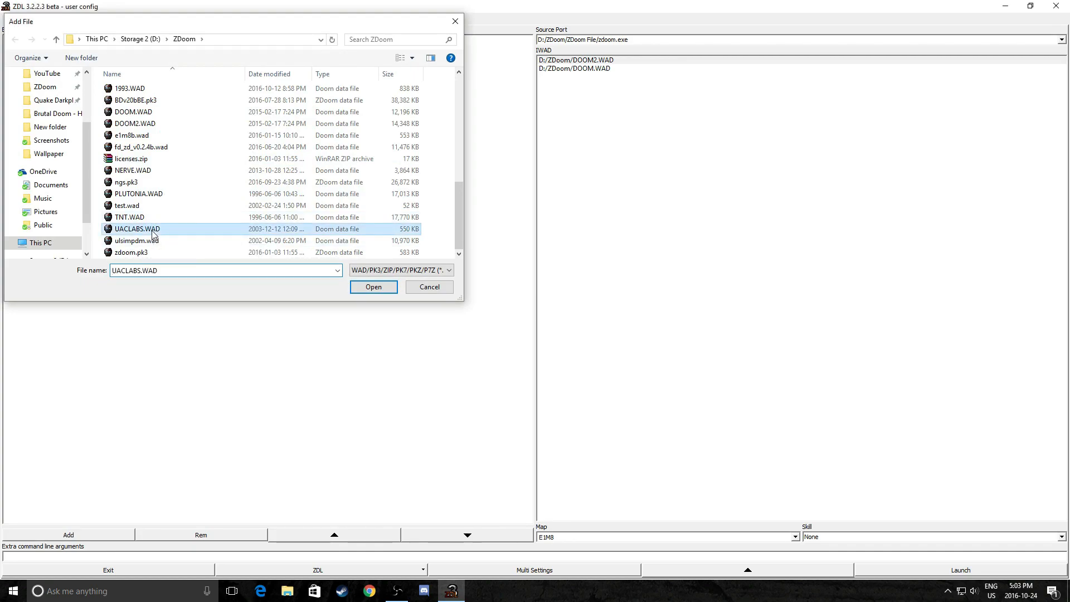
click(373, 286)
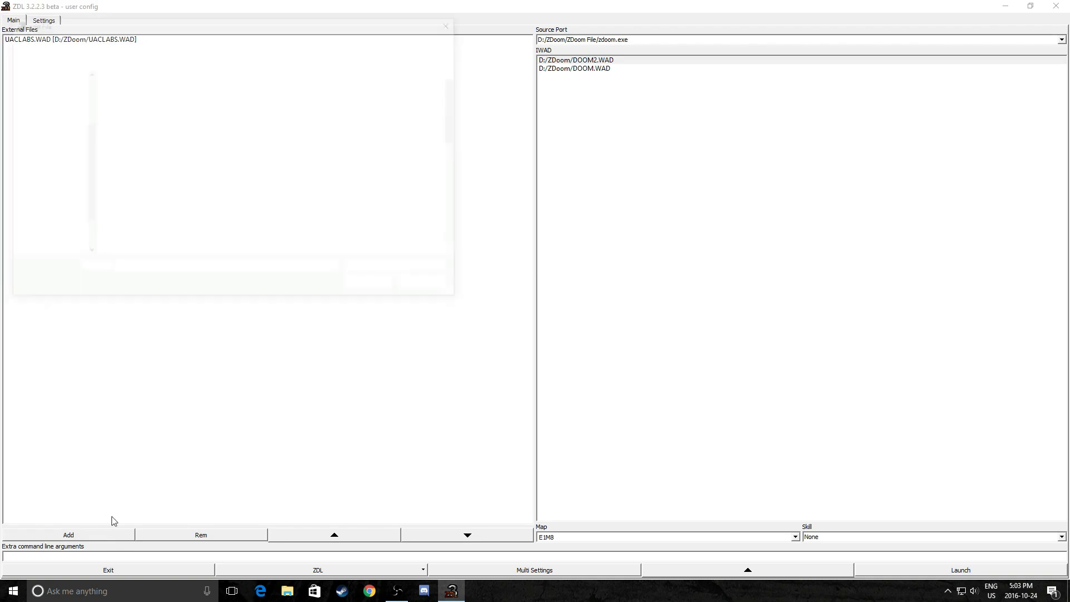
- Browse into Project Brutality Reshaded > External Files > HUDs > UDV for the visor pk3 files
click(68, 534)
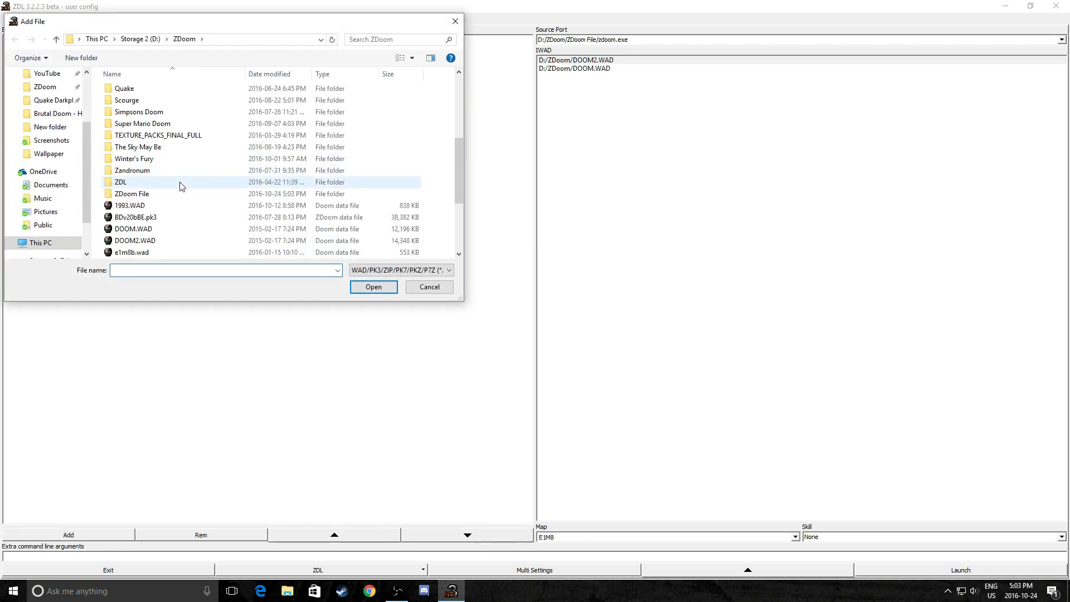
scroll(up, 3)
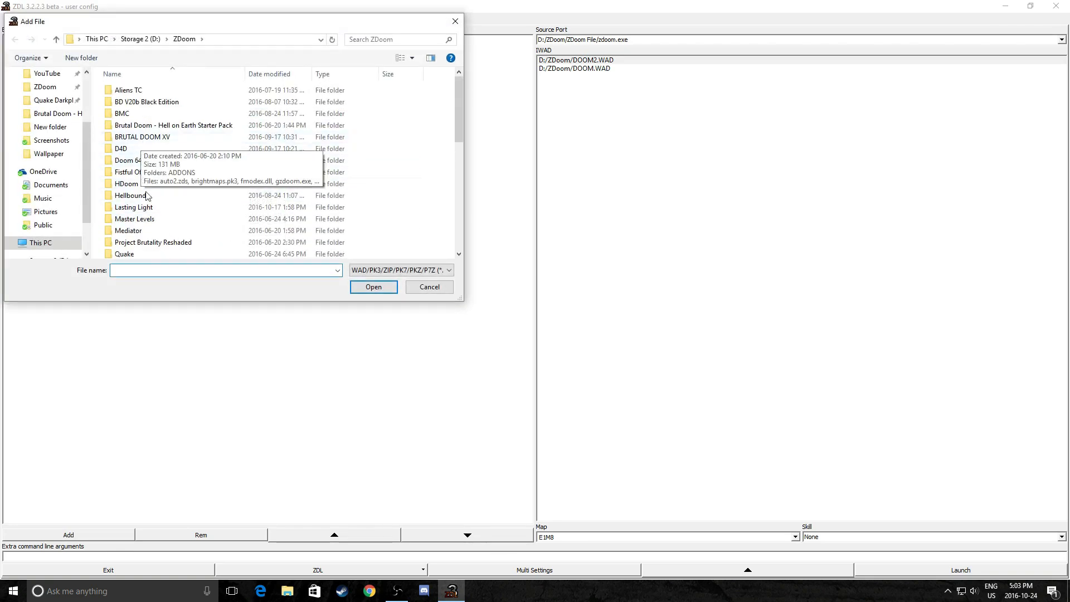
double_click(153, 242)
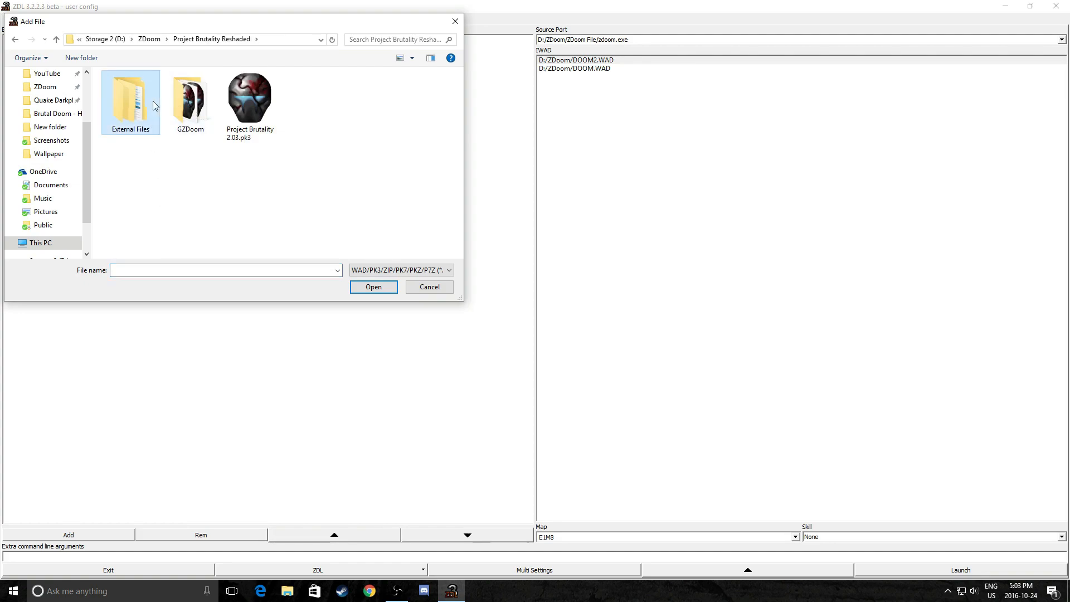
double_click(130, 103)
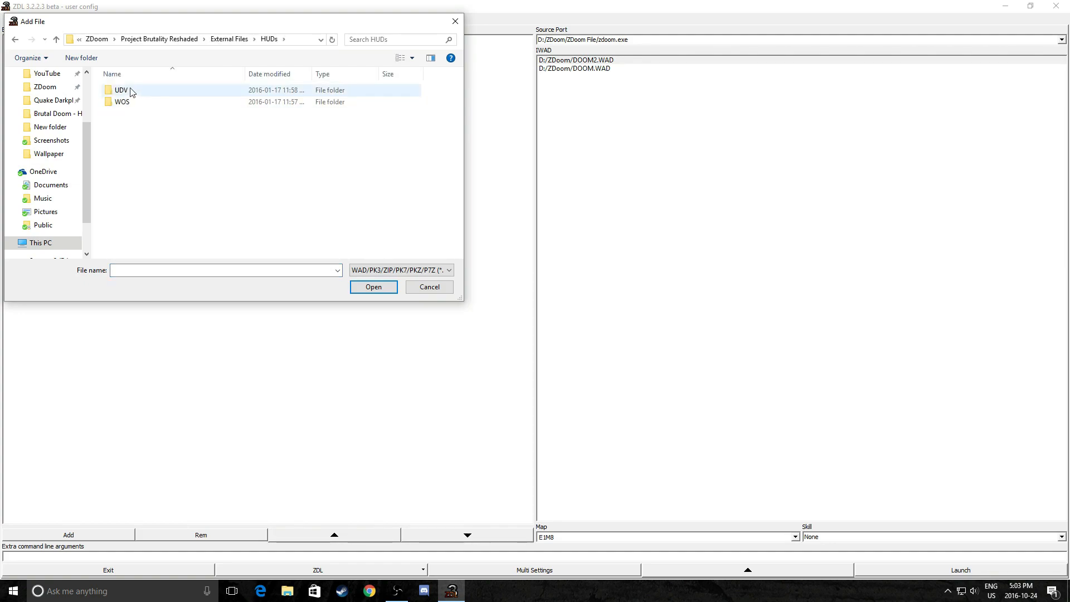
double_click(120, 89)
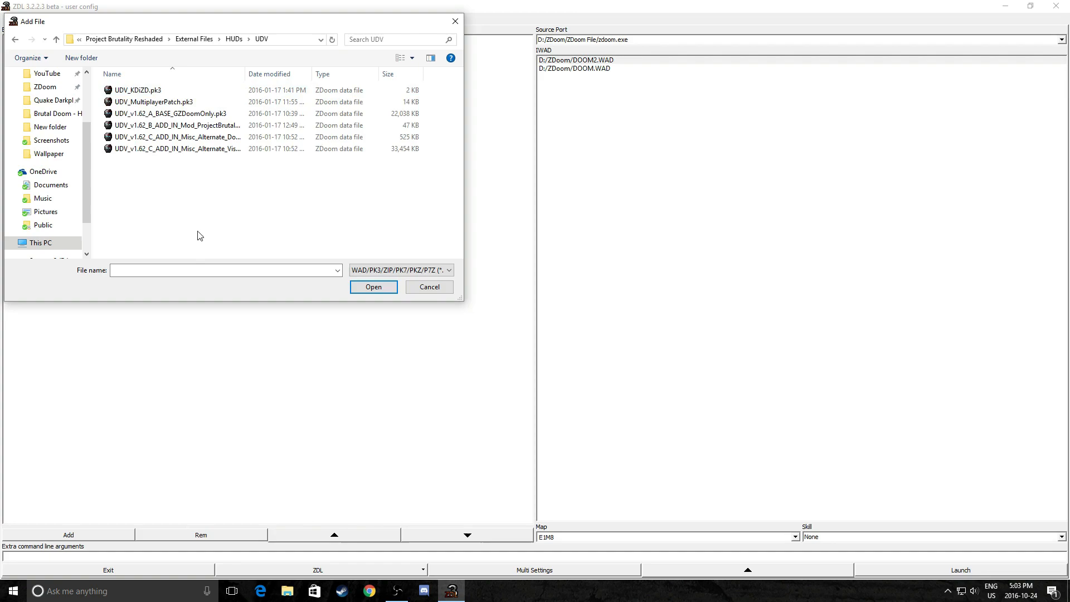
click(170, 114)
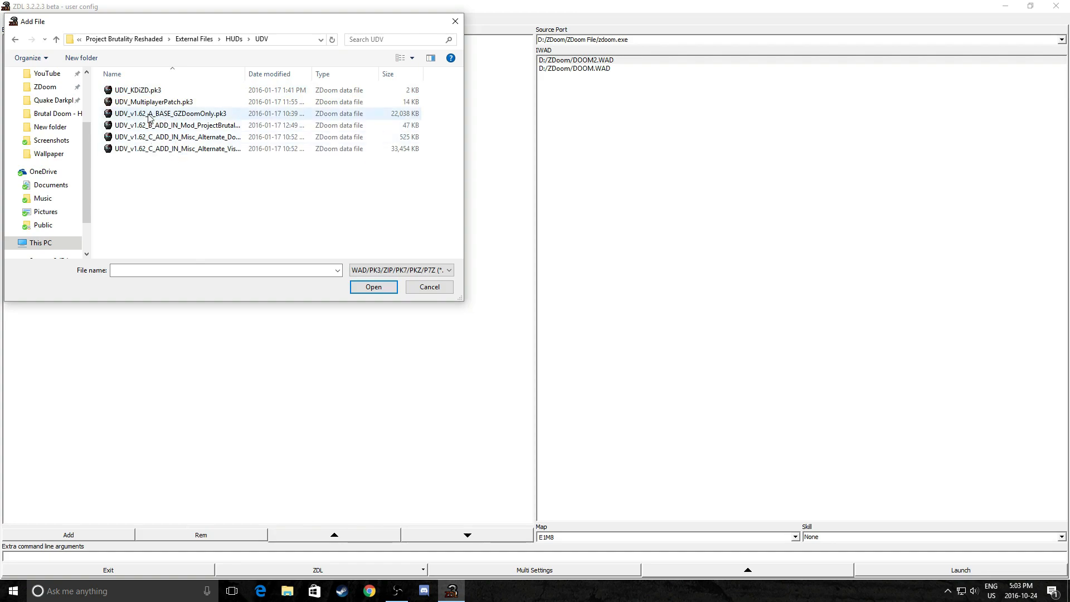
mouse_move(148, 130)
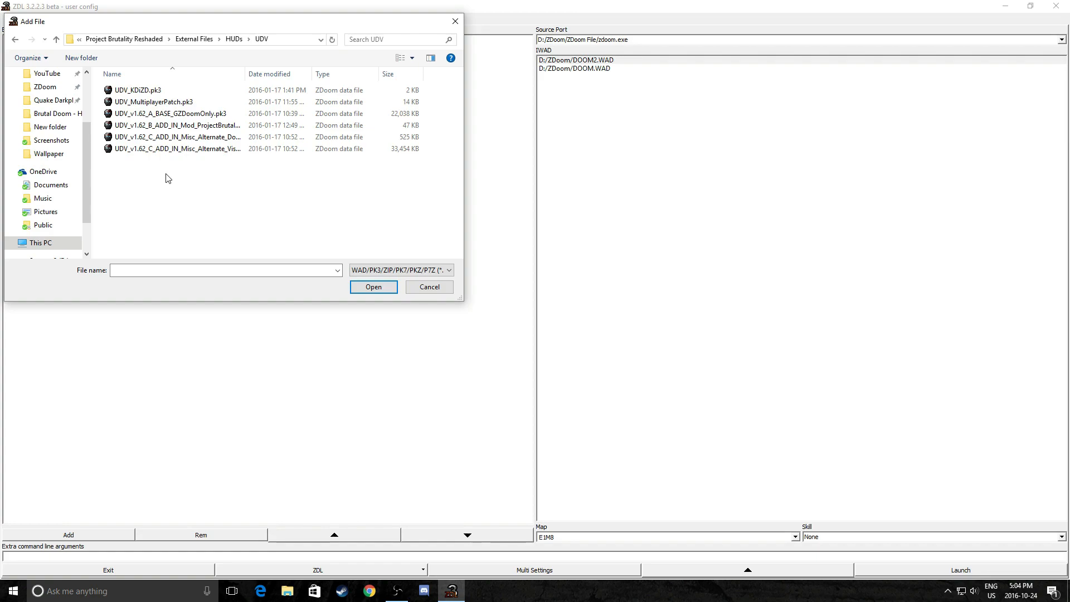
- Add the UDV base pk3, the ProjectBrutality add-in and the Alternate DoomGuy add-in beneath UACLABS.WAD
click(172, 114)
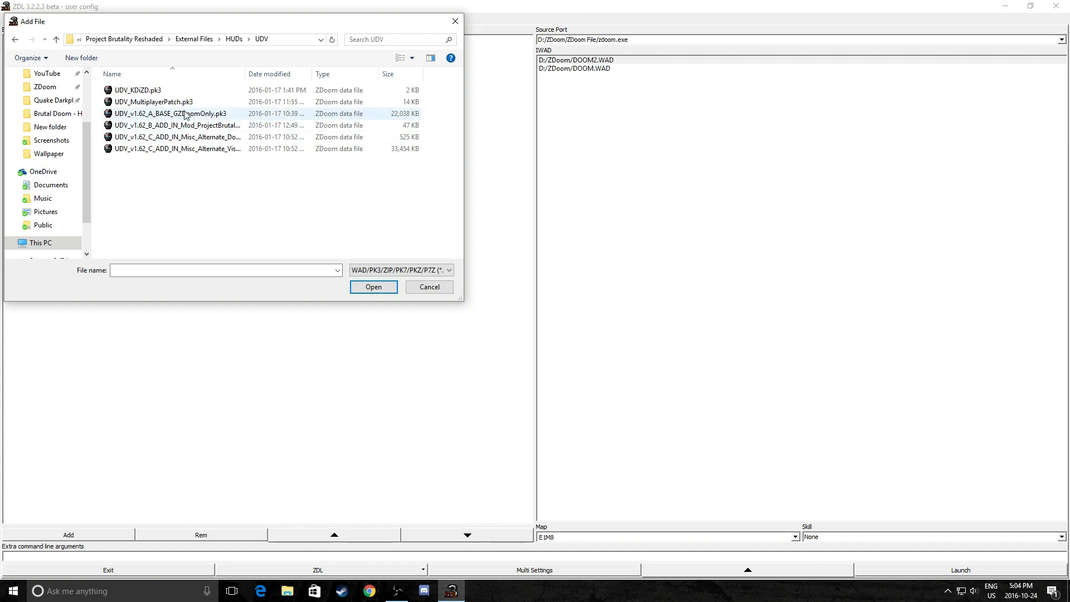
click(373, 286)
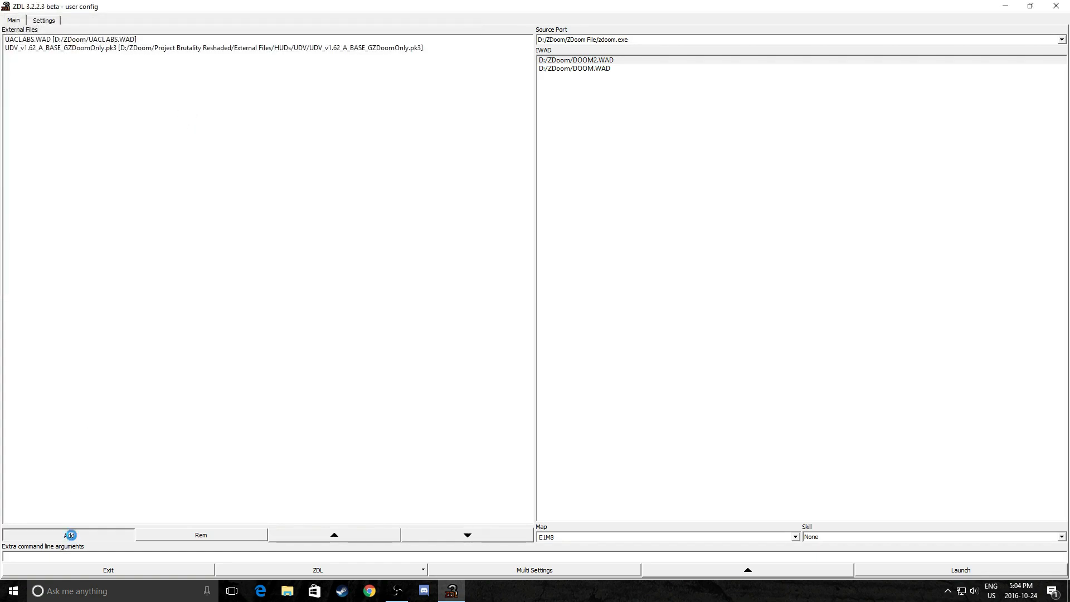
click(69, 534)
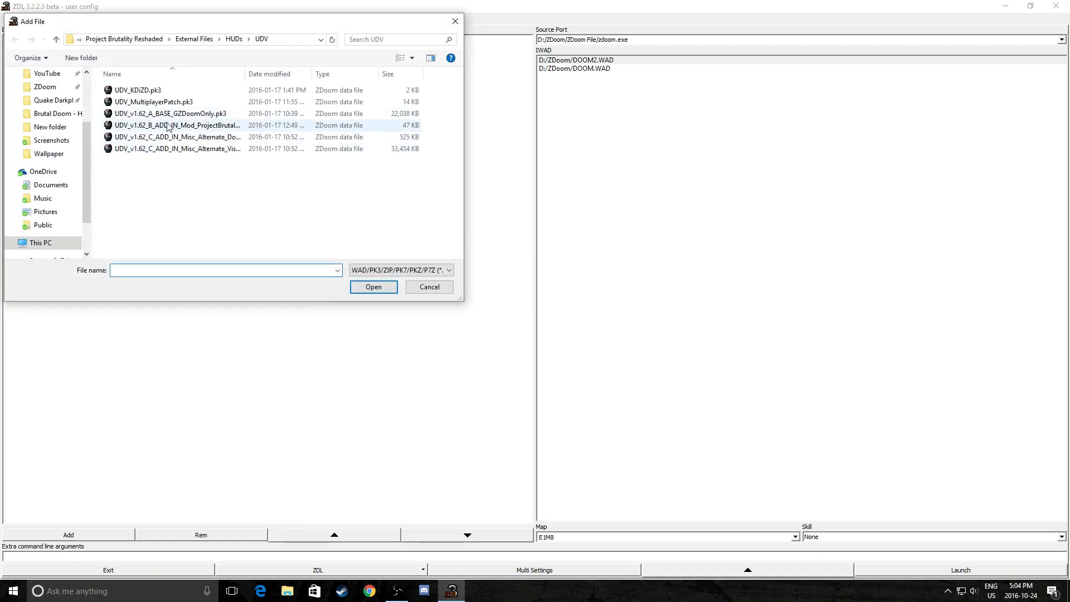
click(374, 286)
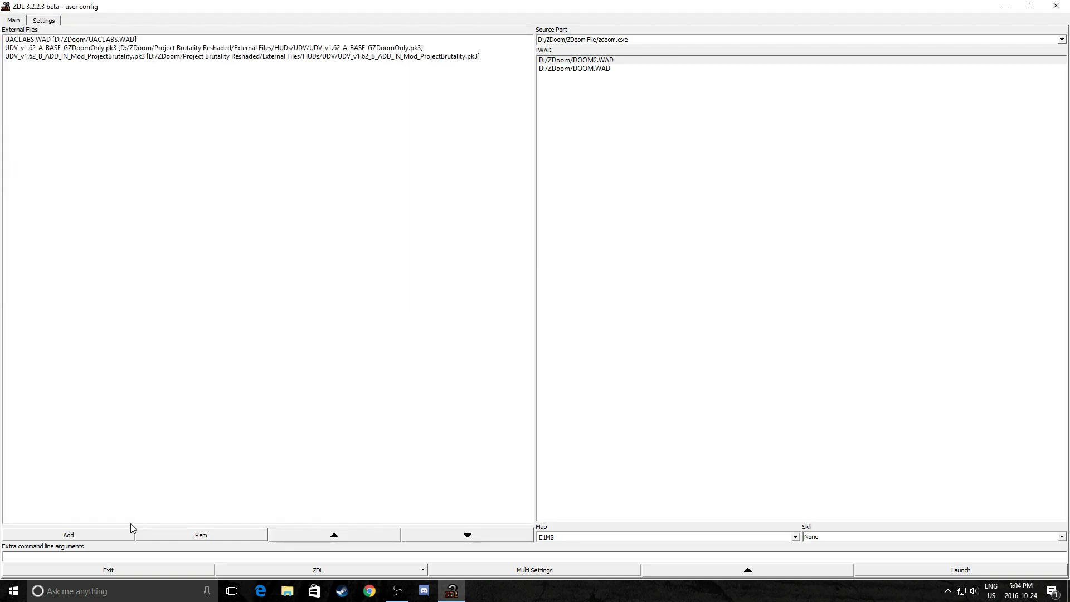
click(68, 534)
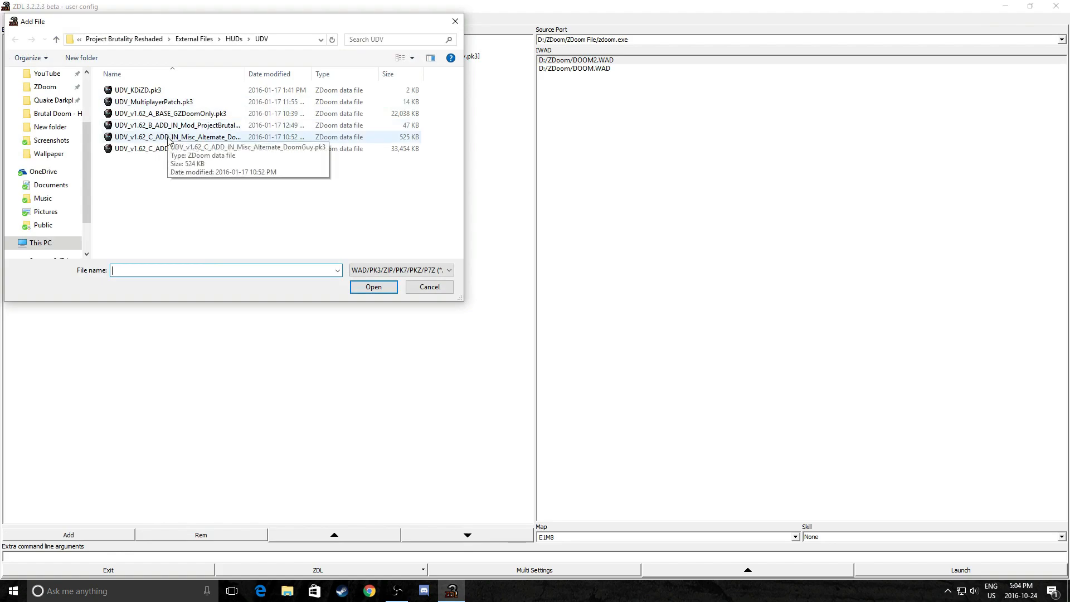
click(372, 286)
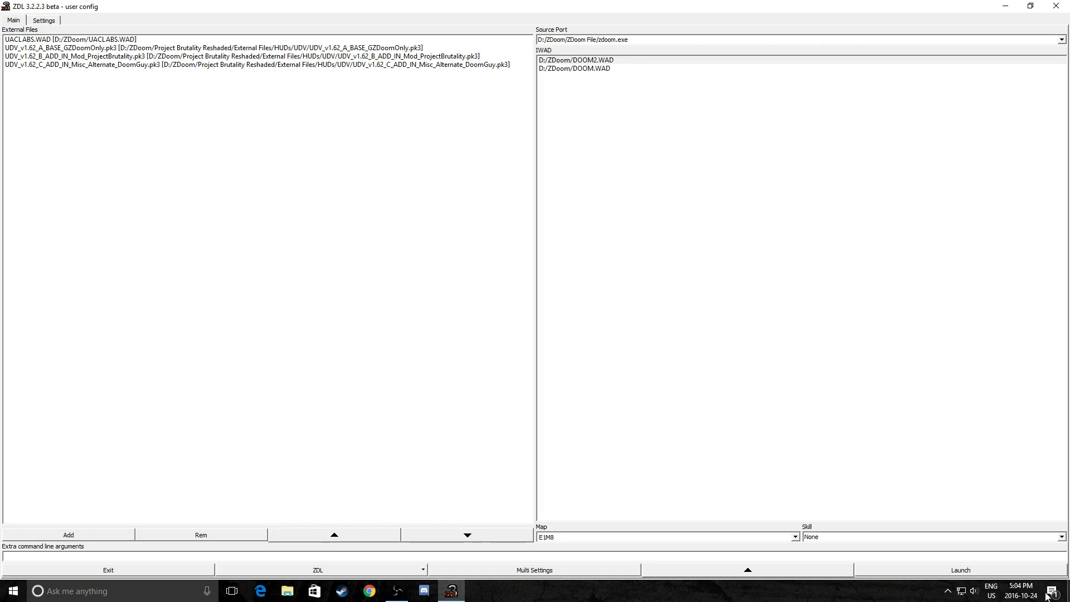
- Remove the ProjectBrutality add-in from the load list
click(960, 570)
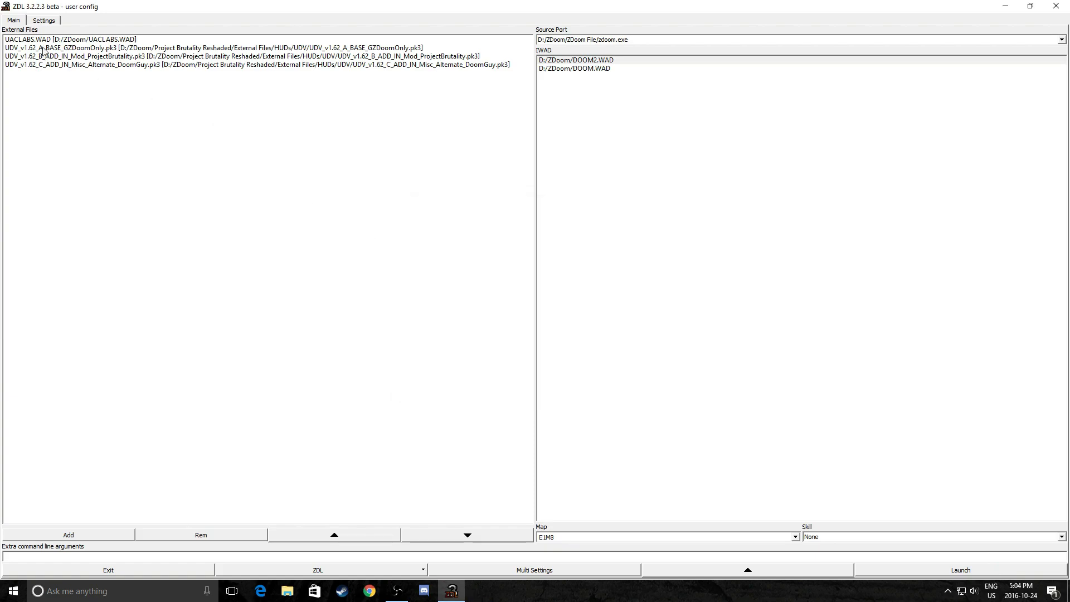
click(201, 534)
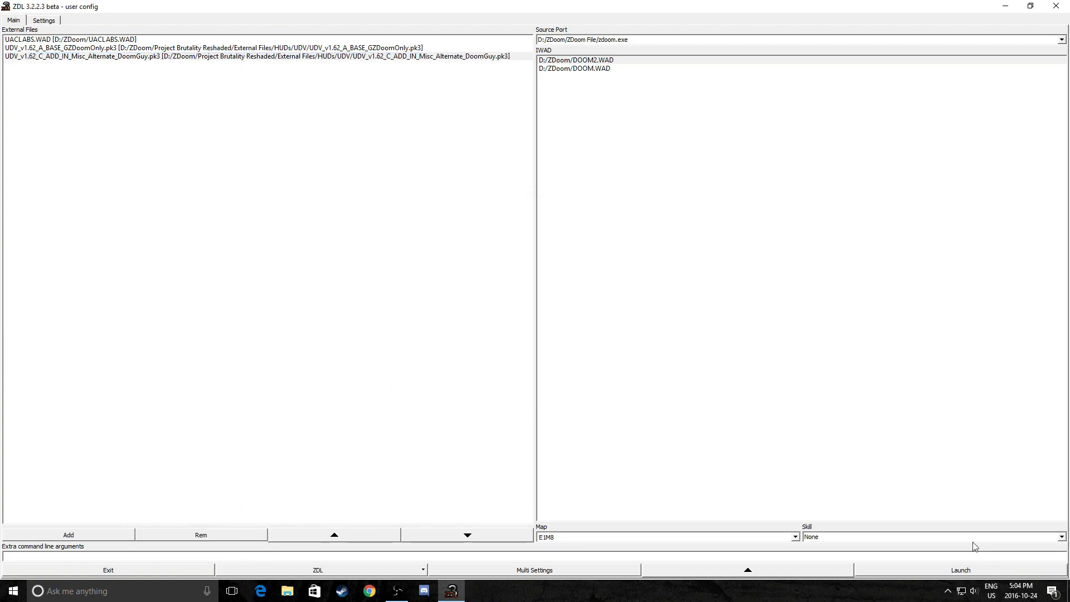
- Launch the UAC Labs map with the Ultimate Doom Visor HUD, then quit ZDoom back to ZDL
click(960, 570)
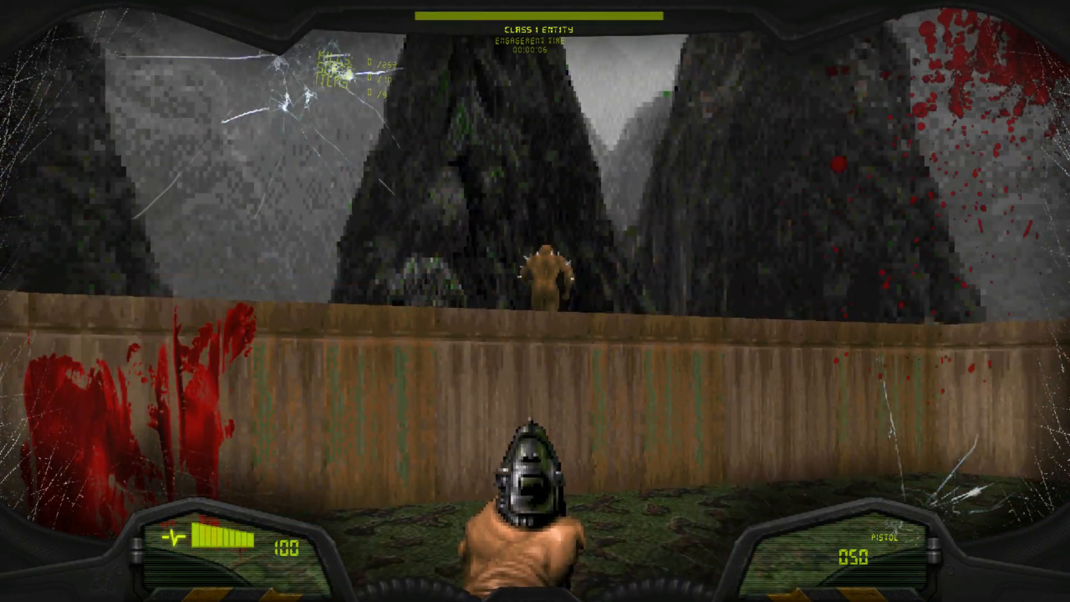
mouse_move(535, 301)
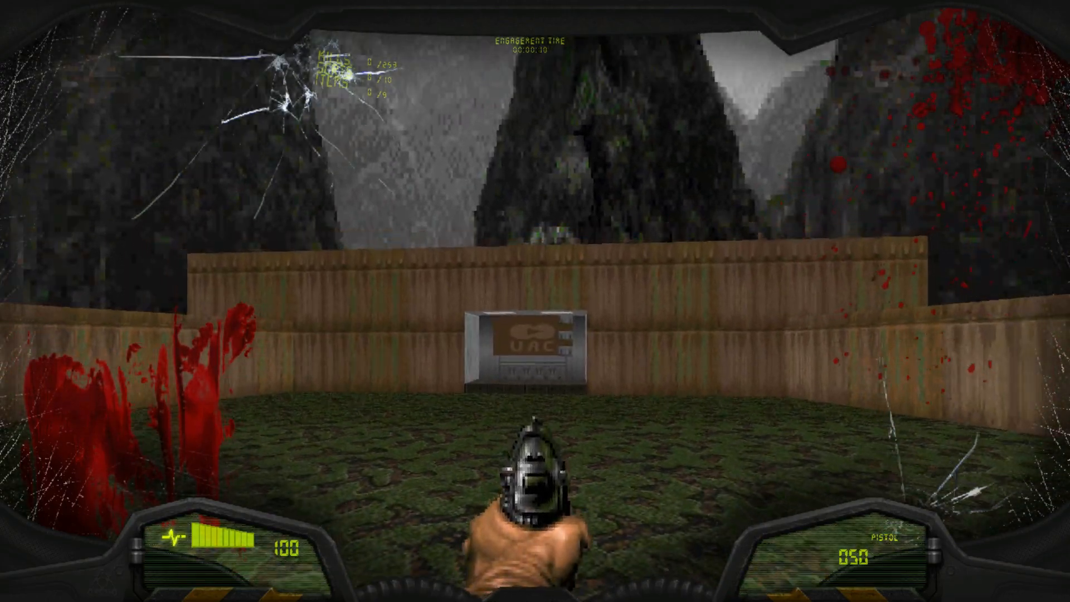
key(Escape)
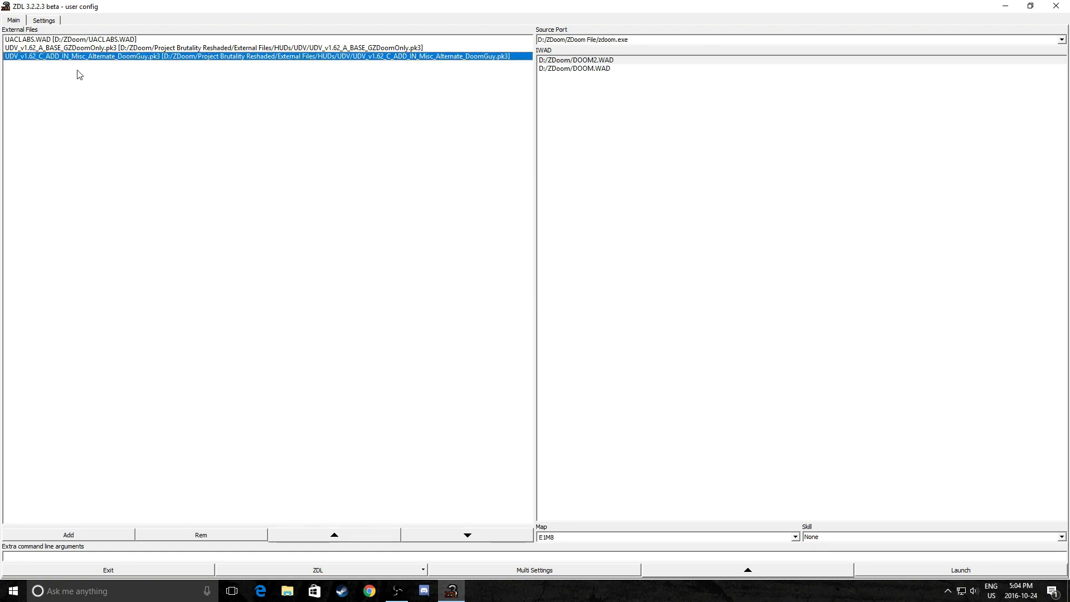
- Remove the external files so only the DOOM2.WAD and DOOM.WAD IWADs remain
click(200, 534)
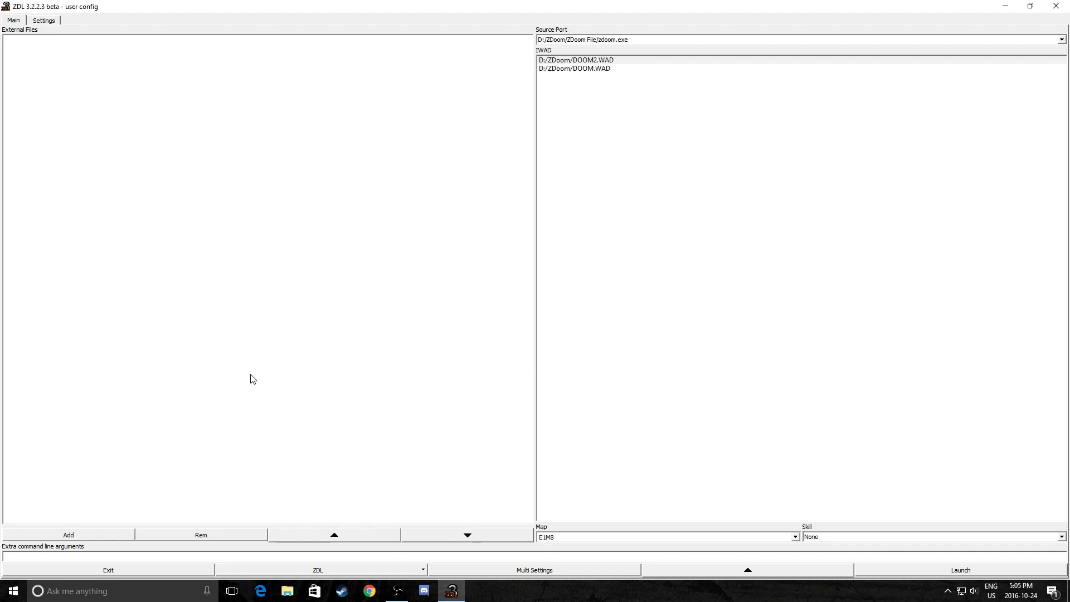
click(960, 570)
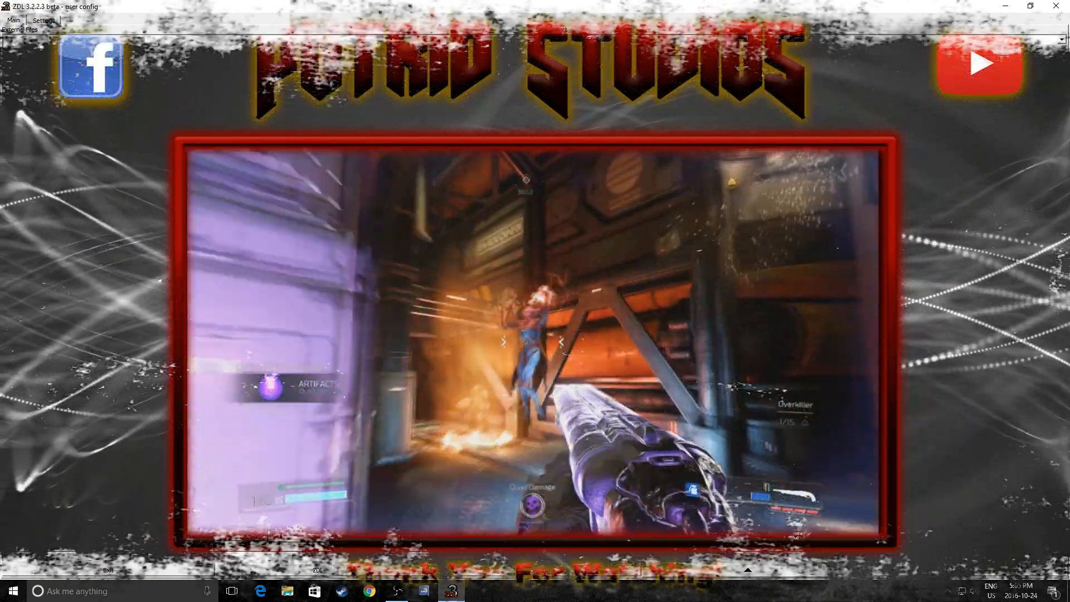